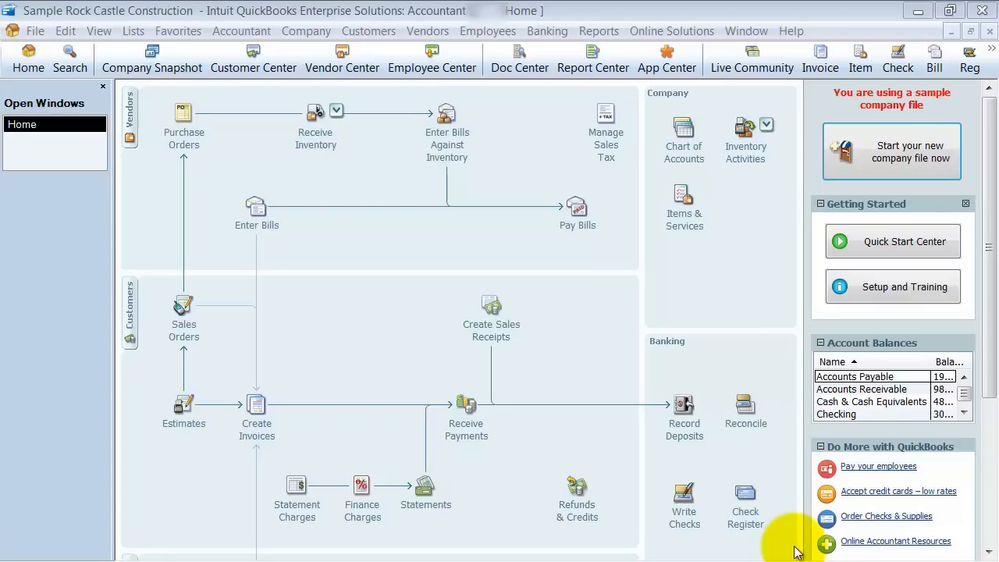
{"action": "mouse_move", "coordinate": [720, 453]}
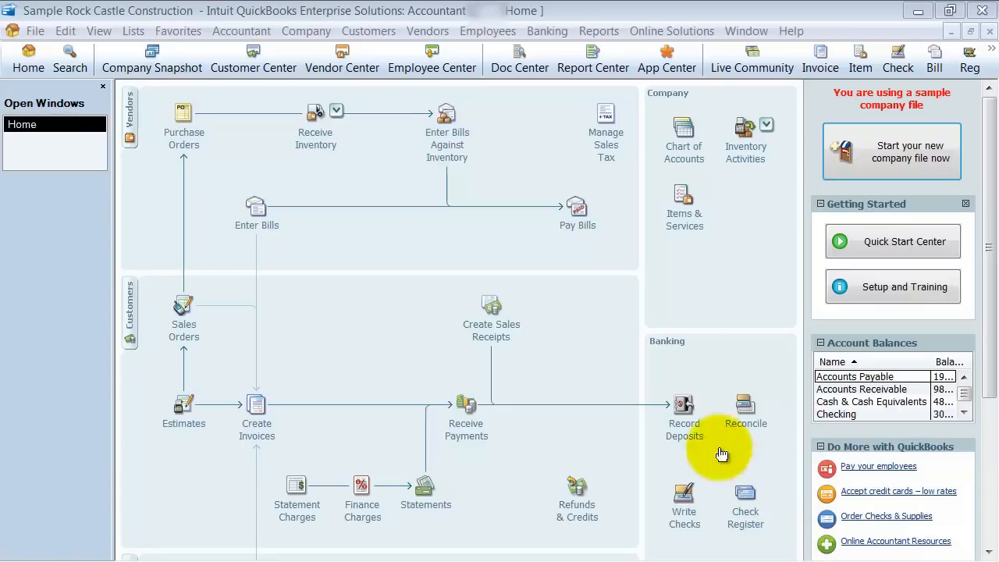
{"action": "mouse_move", "coordinate": [296, 89]}
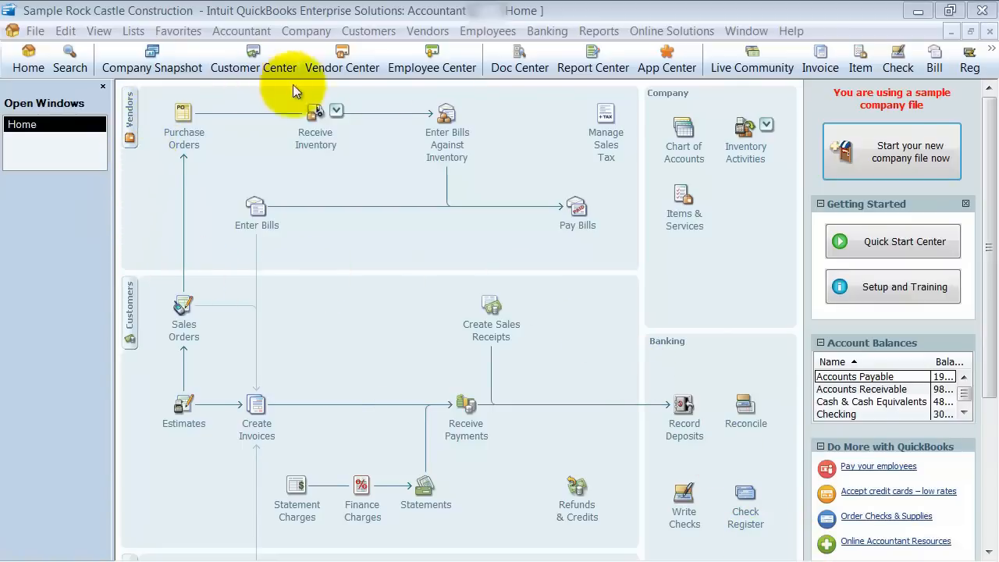
{"action": "mouse_move", "coordinate": [413, 543]}
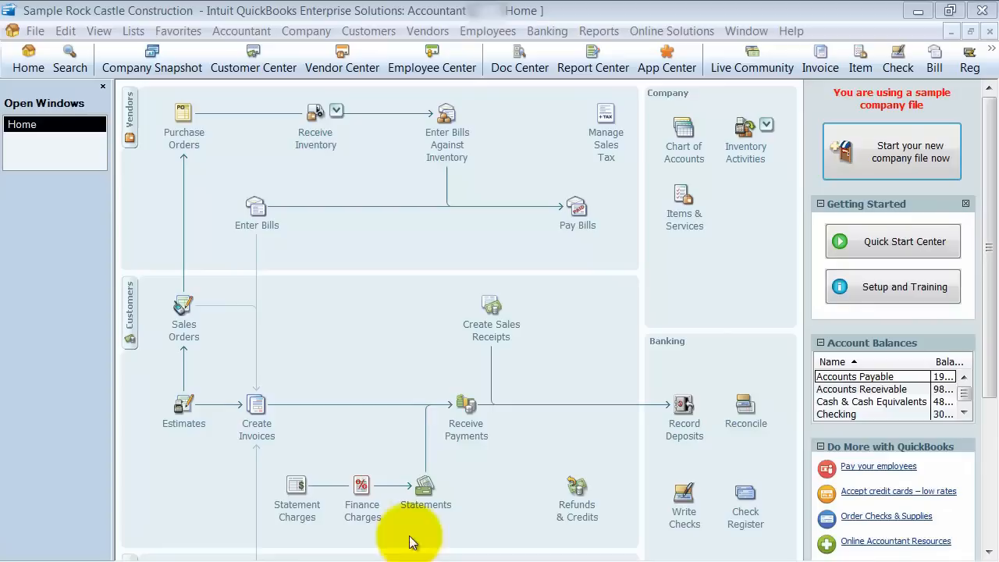
{"action": "mouse_move", "coordinate": [252, 268]}
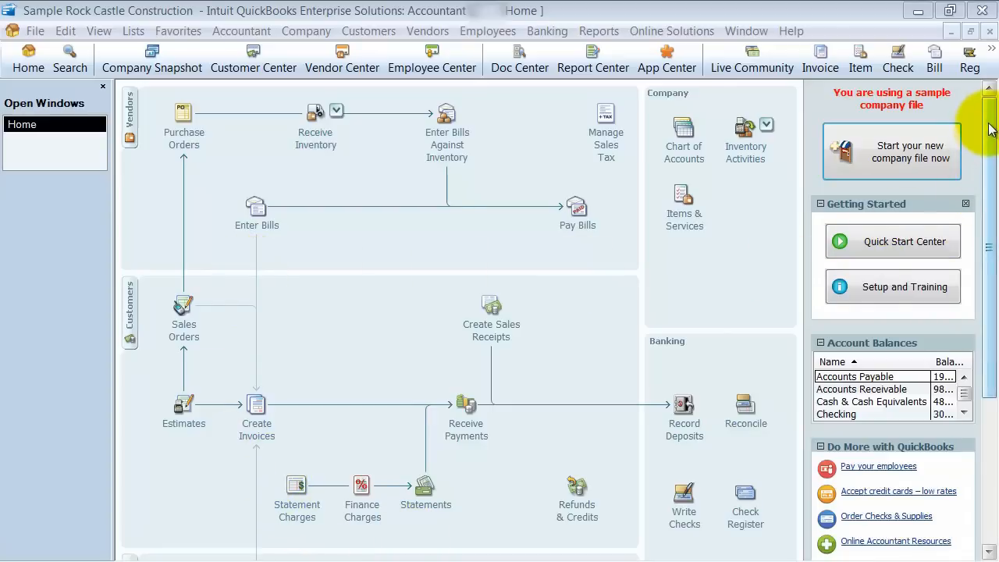
{"action": "mouse_move", "coordinate": [184, 409]}
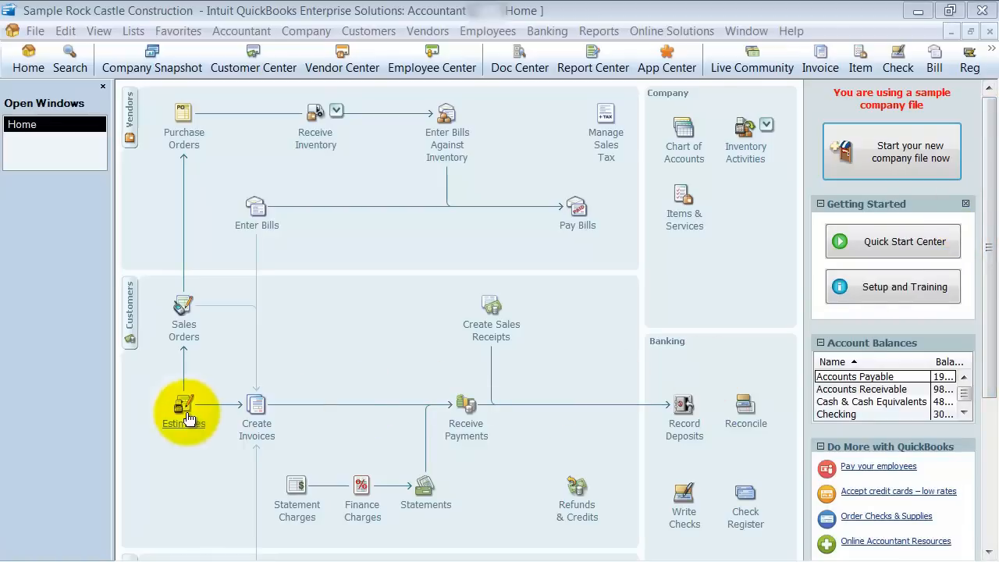
{"action": "mouse_move", "coordinate": [249, 374]}
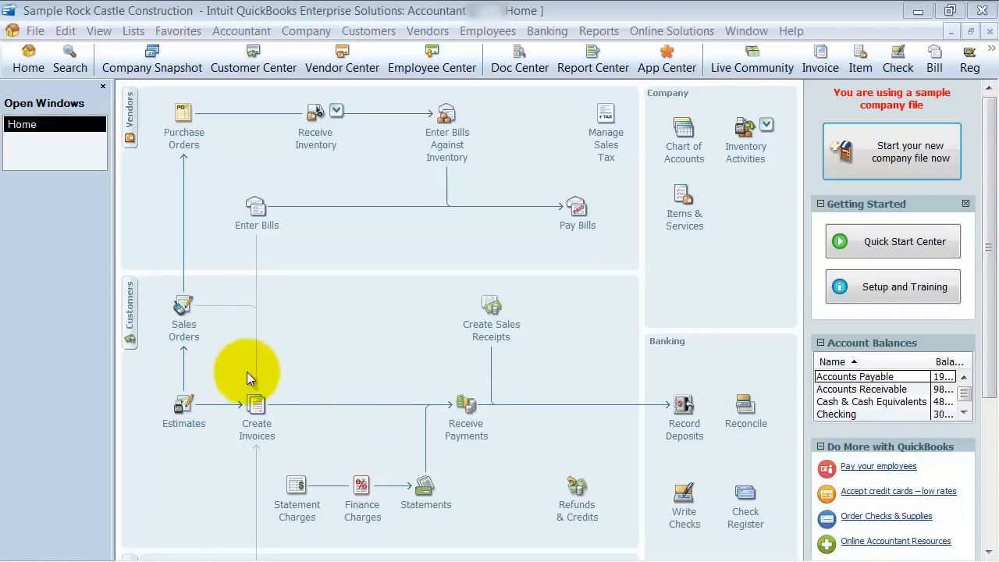
{"action": "mouse_move", "coordinate": [292, 406]}
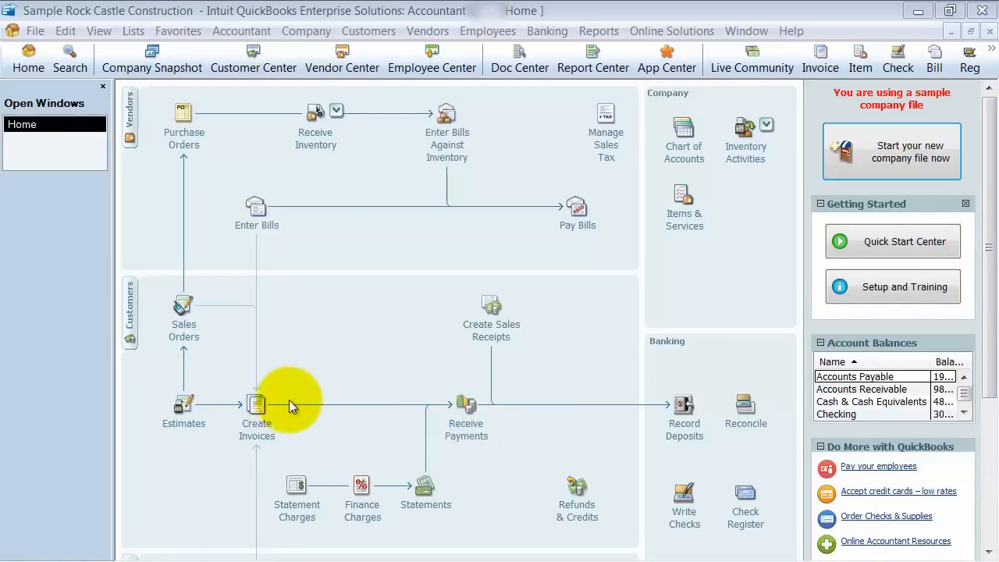
{"action": "mouse_move", "coordinate": [232, 428]}
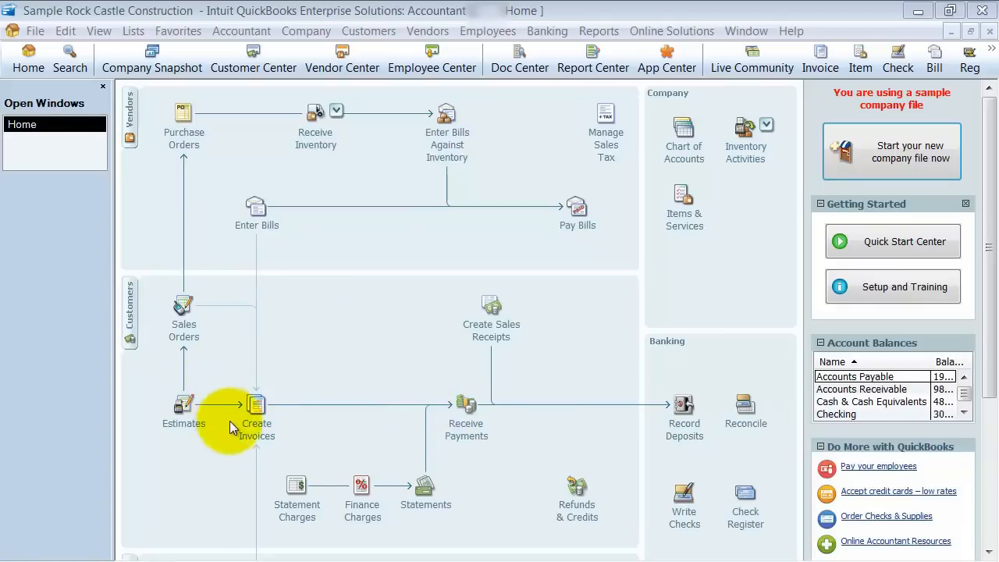
{"action": "mouse_move", "coordinate": [256, 409]}
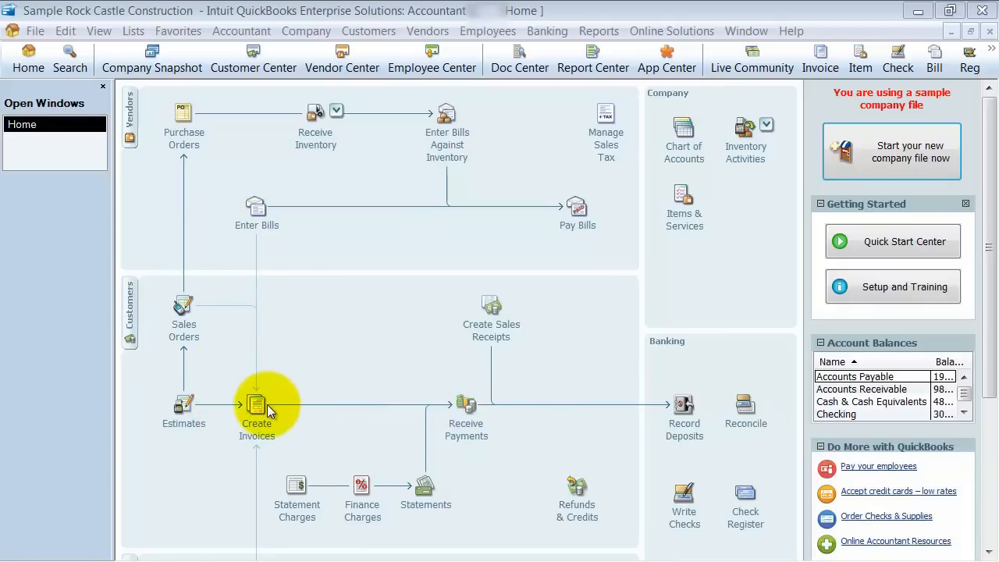
{"action": "mouse_move", "coordinate": [450, 436]}
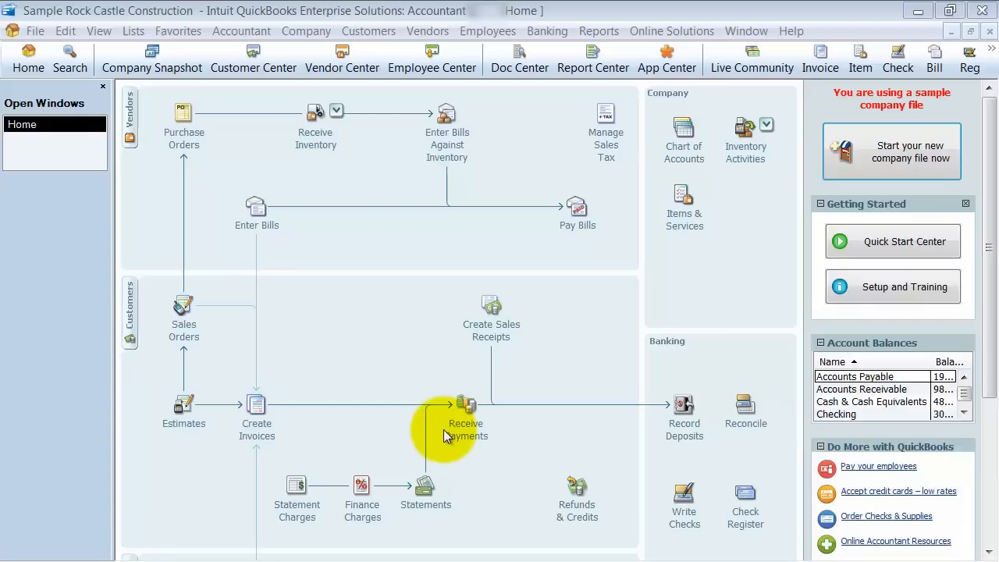
{"action": "mouse_move", "coordinate": [736, 445]}
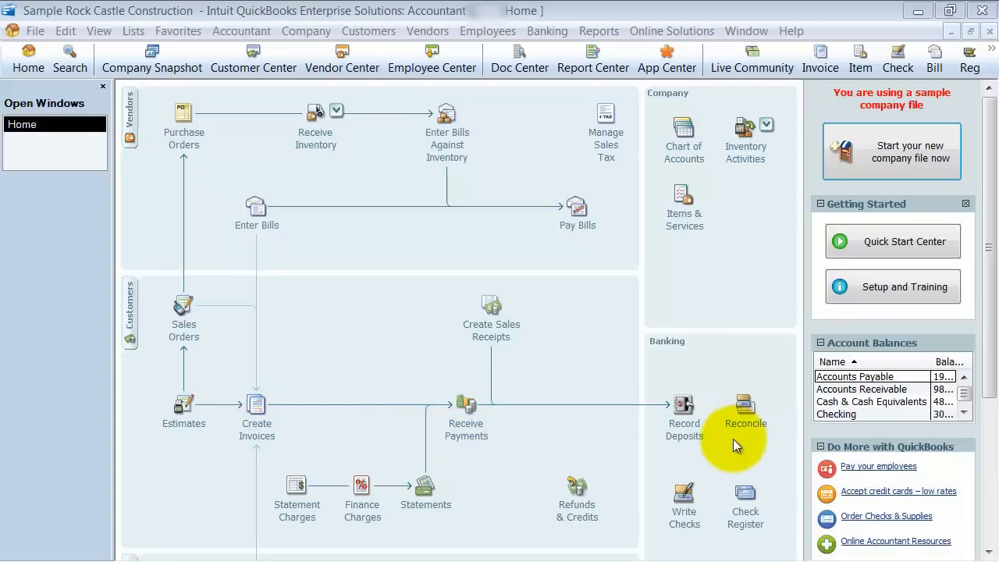
{"action": "mouse_move", "coordinate": [315, 144]}
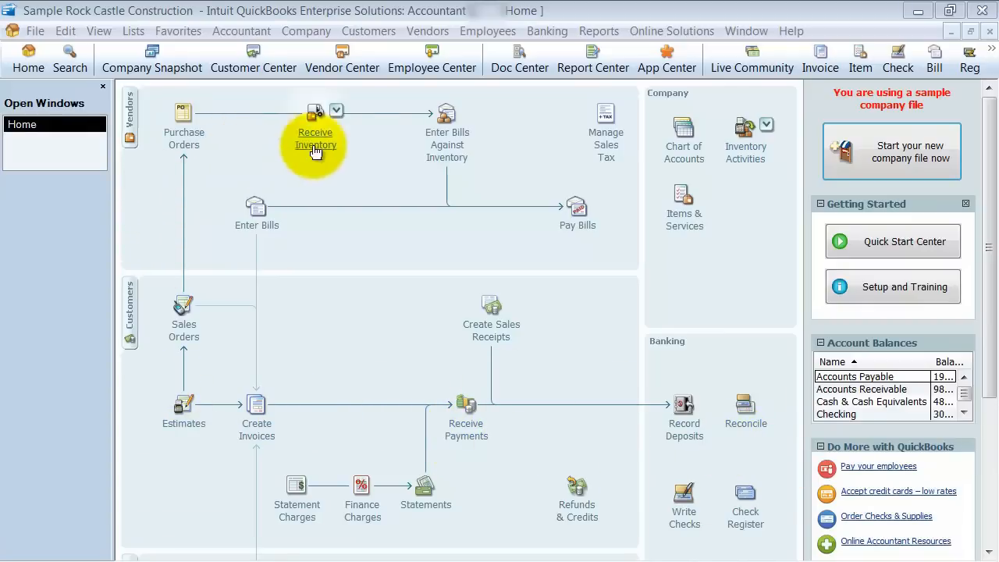
{"action": "mouse_move", "coordinate": [634, 299]}
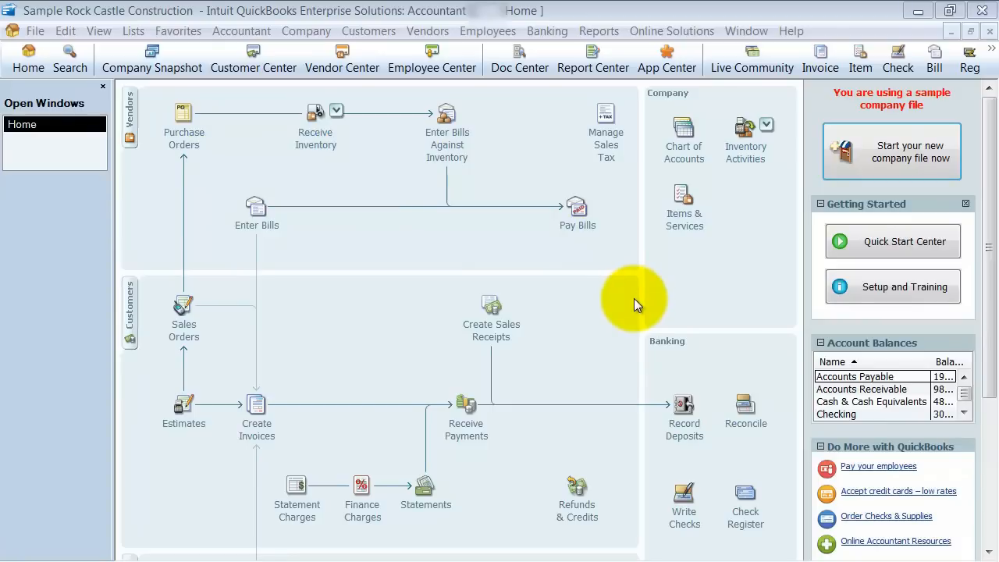
{"action": "mouse_move", "coordinate": [991, 215]}
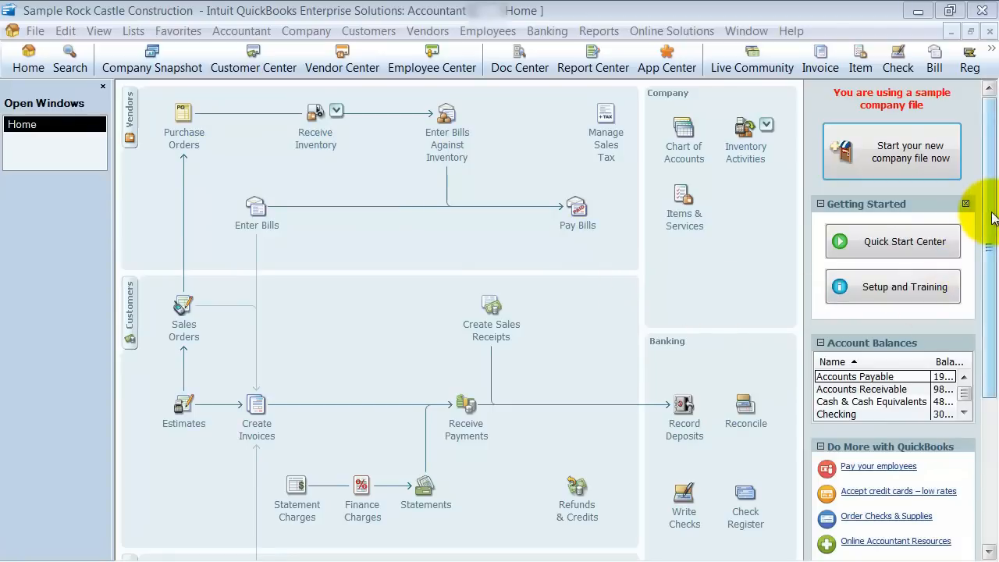
{"action": "mouse_move", "coordinate": [636, 101]}
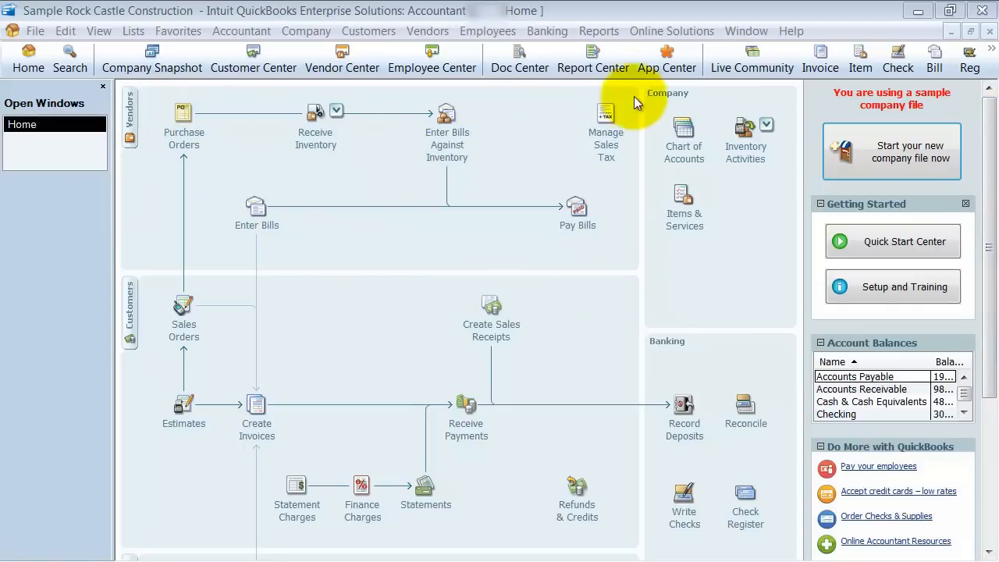
{"action": "mouse_move", "coordinate": [128, 125]}
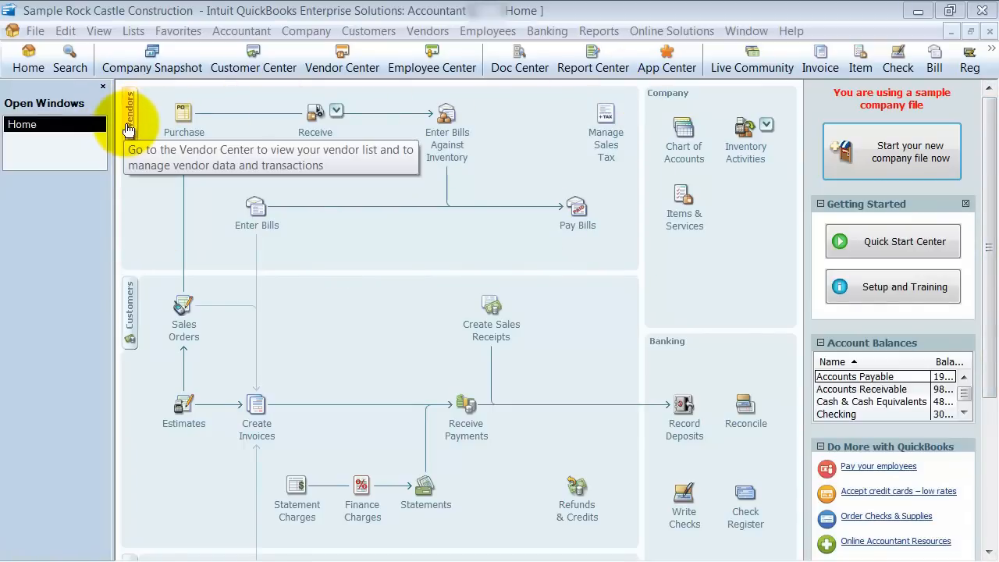
{"action": "mouse_move", "coordinate": [258, 226]}
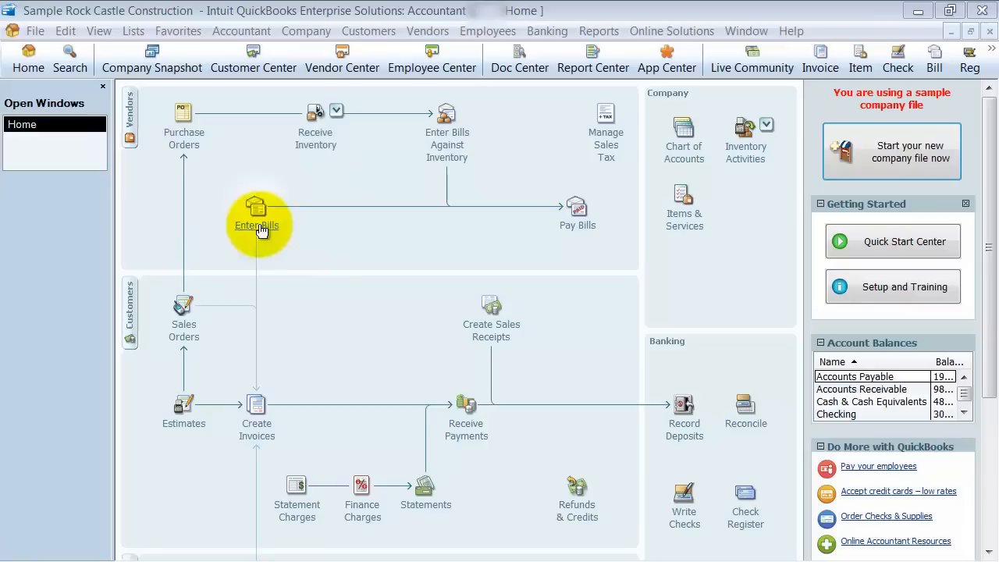
{"action": "mouse_move", "coordinate": [374, 144]}
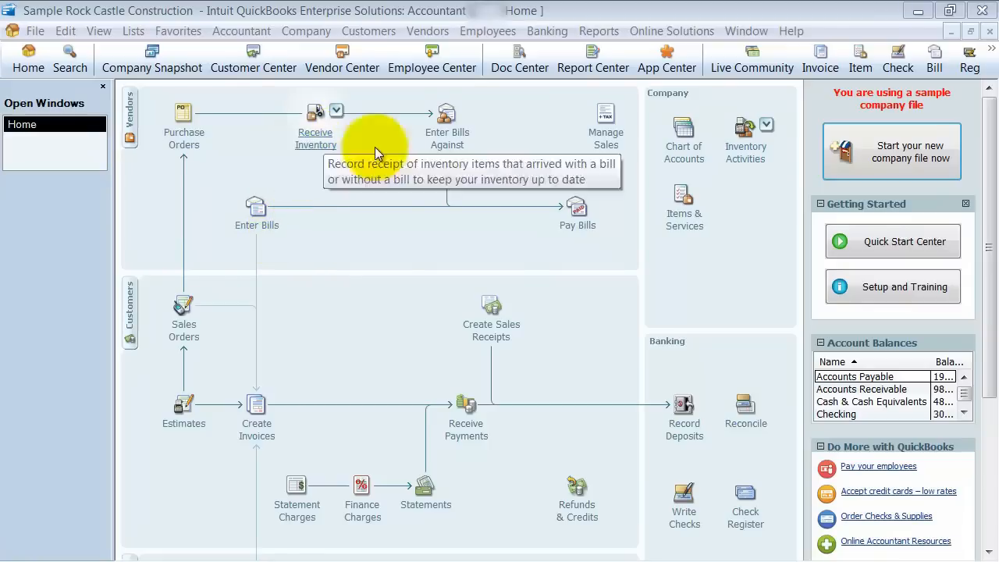
{"action": "mouse_move", "coordinate": [612, 241]}
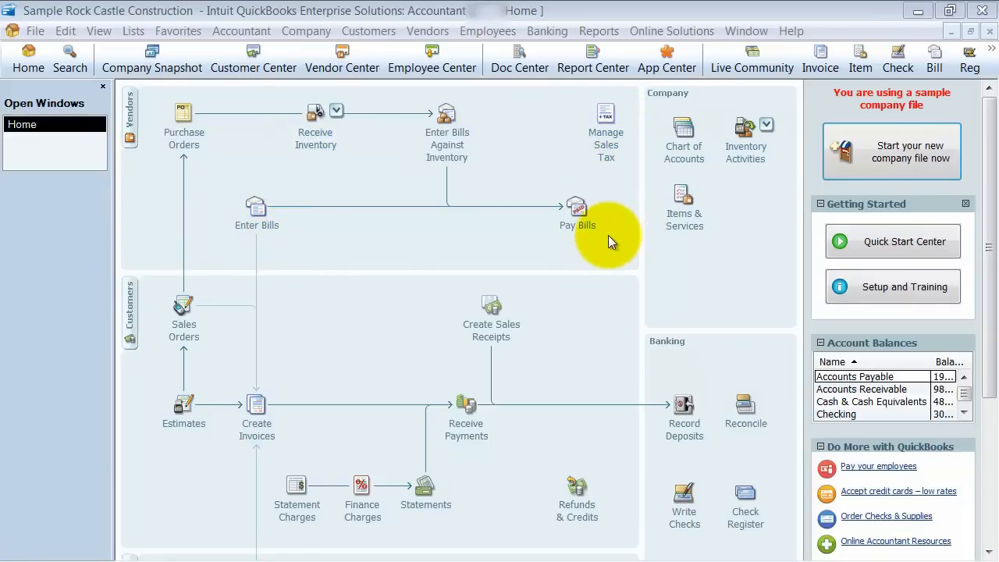
{"action": "mouse_move", "coordinate": [123, 218]}
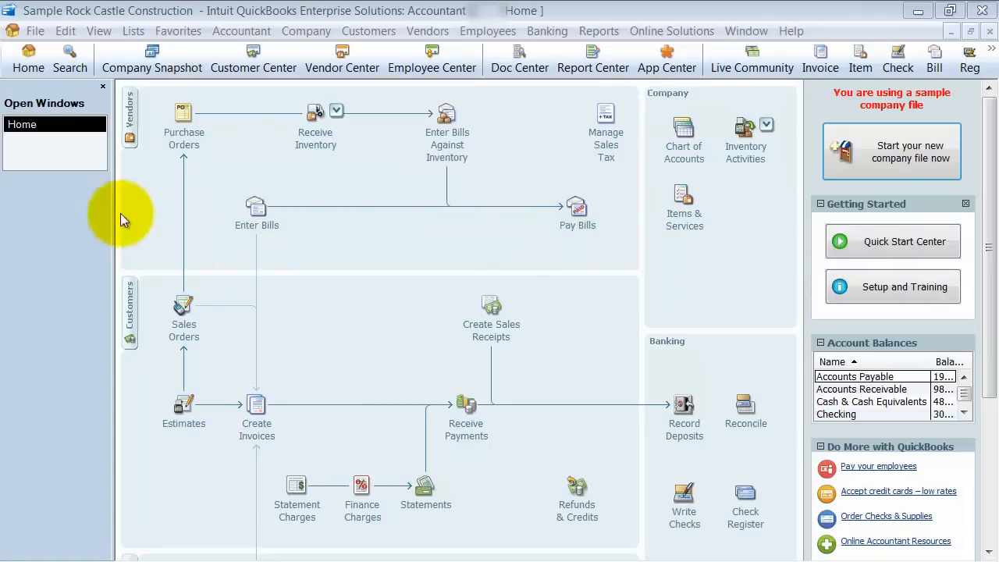
{"action": "mouse_move", "coordinate": [631, 237]}
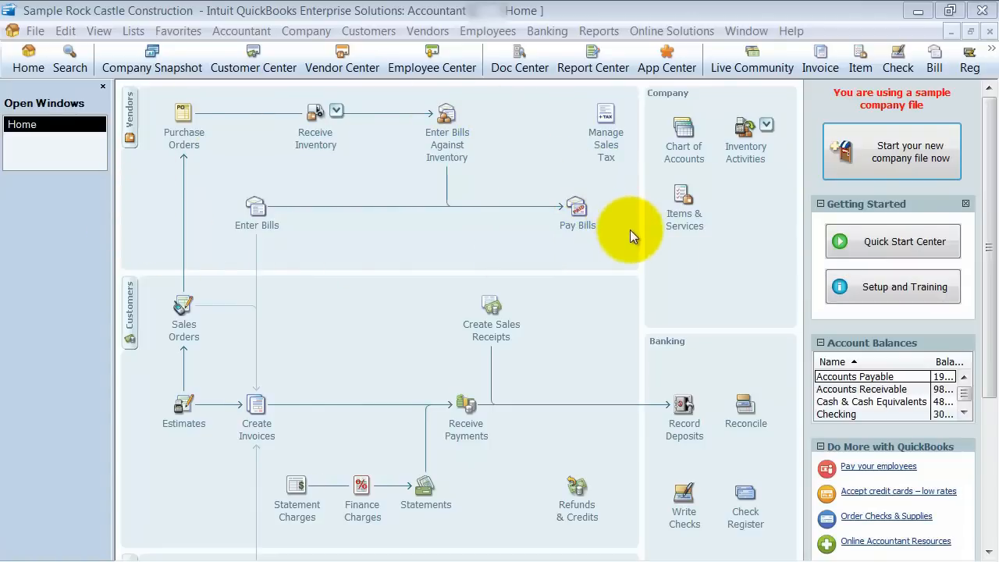
{"action": "mouse_move", "coordinate": [577, 210]}
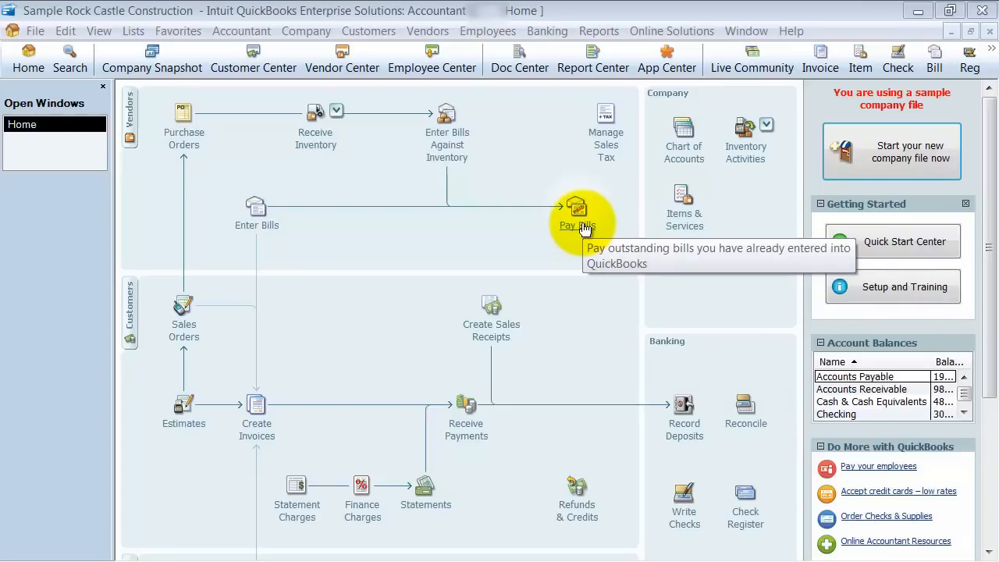
{"action": "mouse_move", "coordinate": [671, 140]}
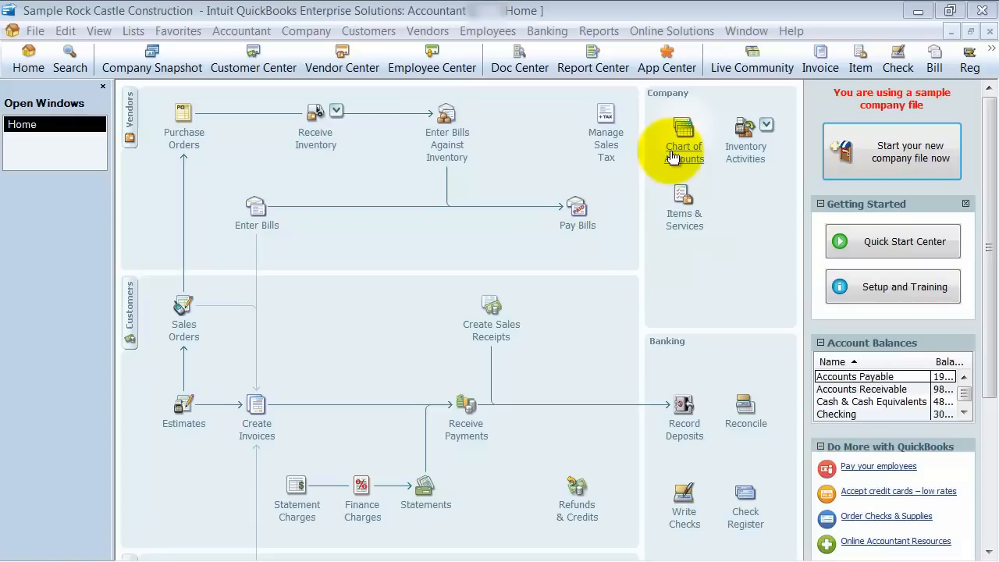
{"action": "mouse_move", "coordinate": [752, 59]}
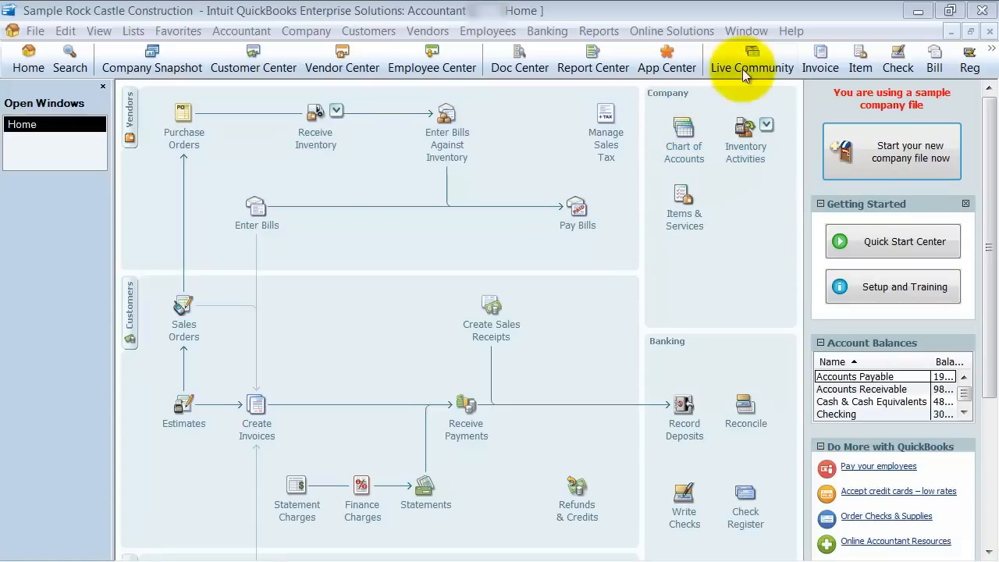
{"action": "mouse_move", "coordinate": [726, 168]}
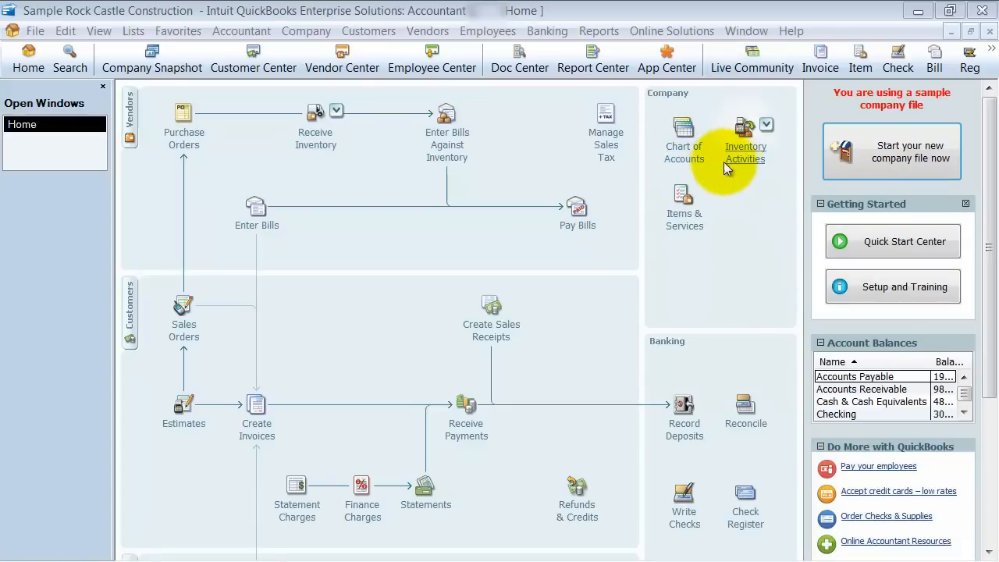
{"action": "mouse_move", "coordinate": [768, 219]}
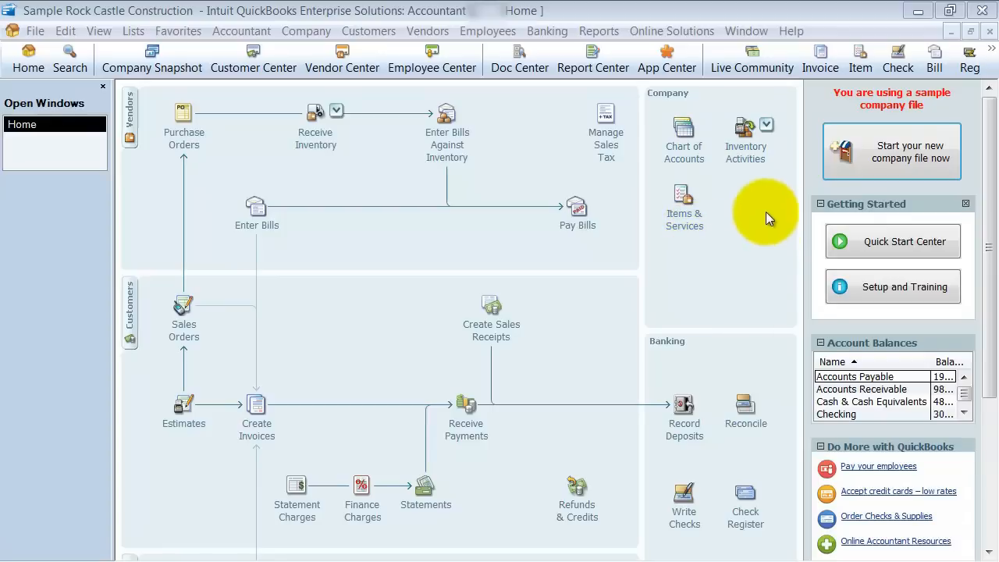
{"action": "mouse_move", "coordinate": [773, 125]}
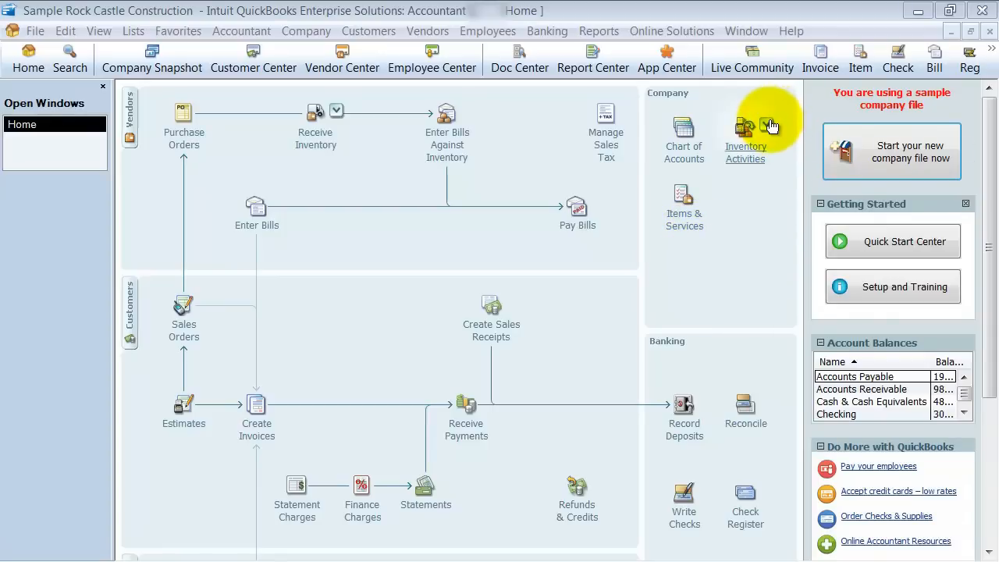
Show the Inventory Activities options: build assemblies, adjust quantity/value on hand, advanced inventory.
{"action": "left_click", "coordinate": [744, 128]}
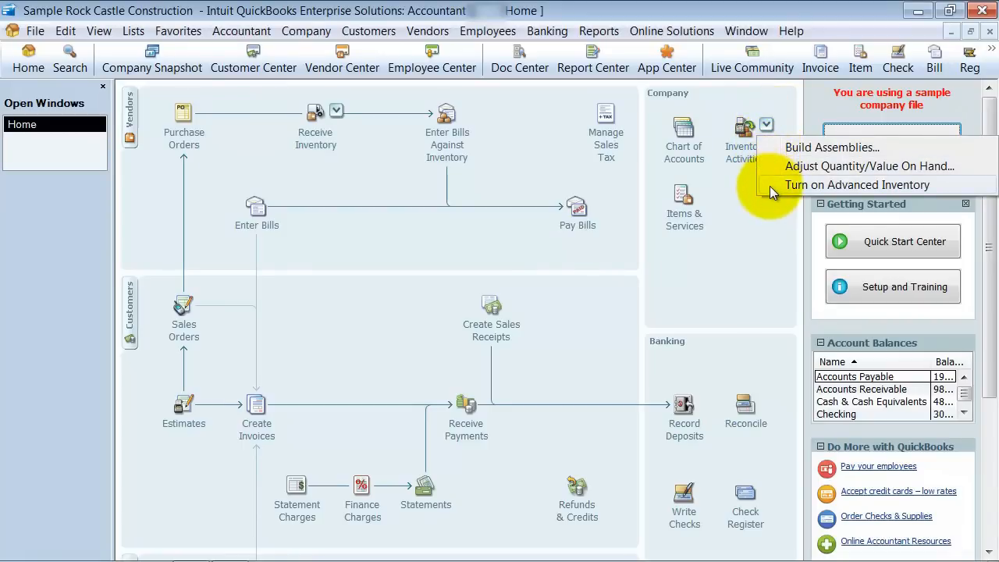
{"action": "mouse_move", "coordinate": [777, 228]}
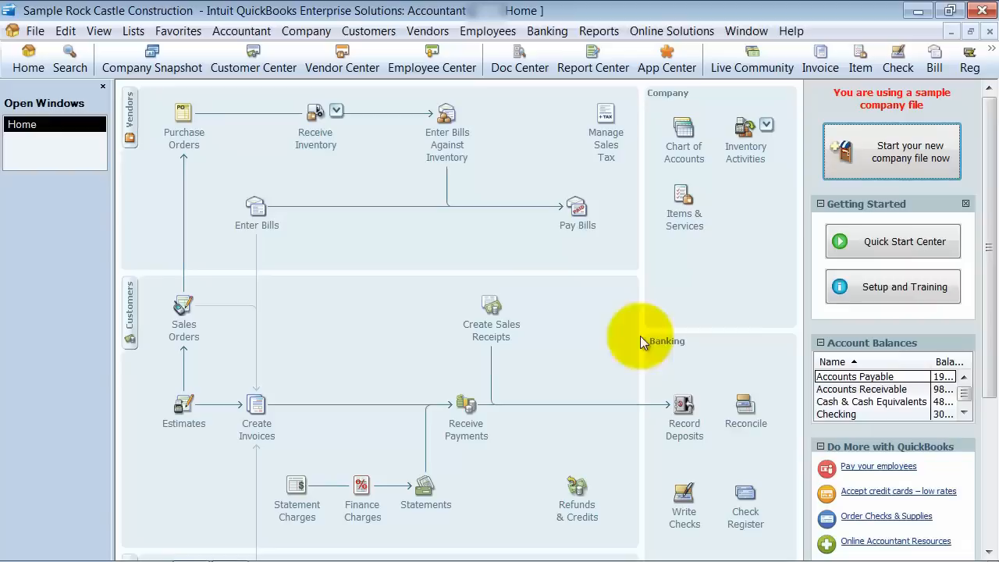
{"action": "mouse_move", "coordinate": [315, 327]}
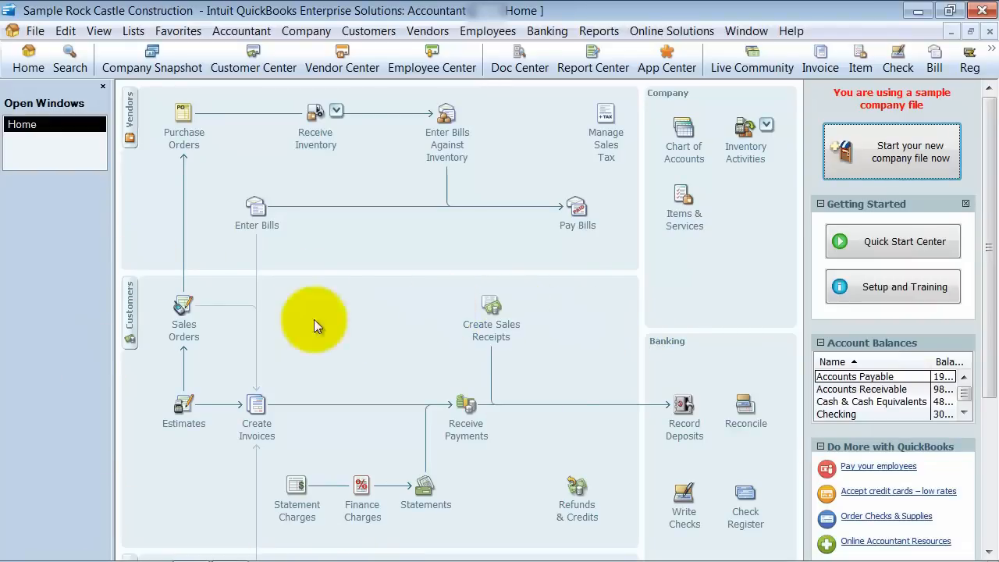
{"action": "mouse_move", "coordinate": [273, 366]}
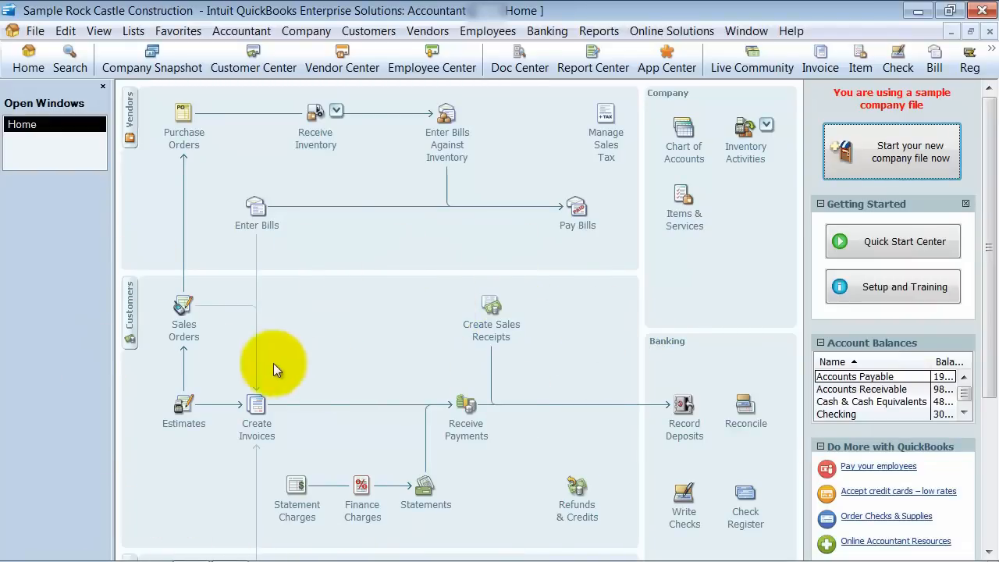
{"action": "scroll", "scroll_direction": "down", "scroll_amount": 3}
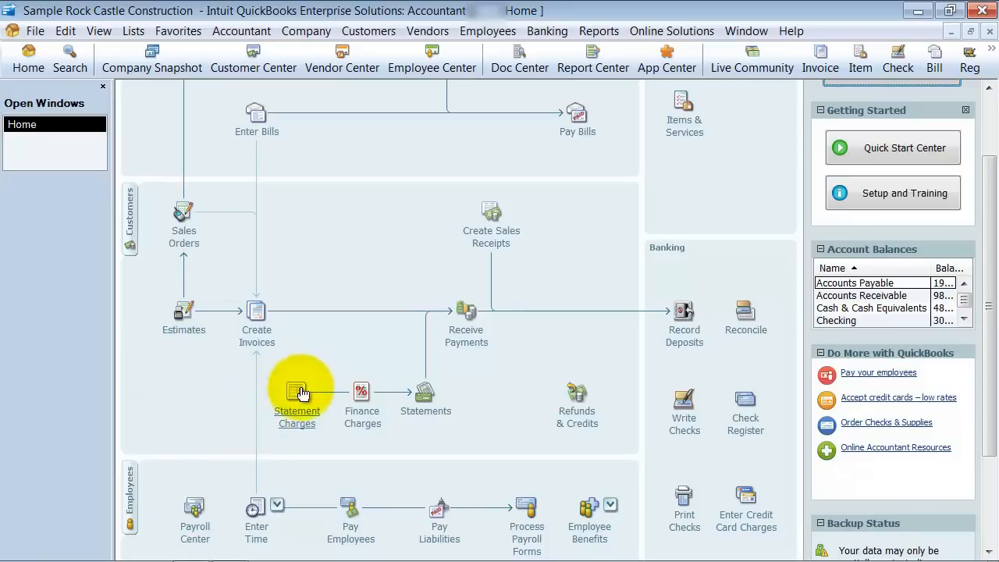
{"action": "mouse_move", "coordinate": [465, 304]}
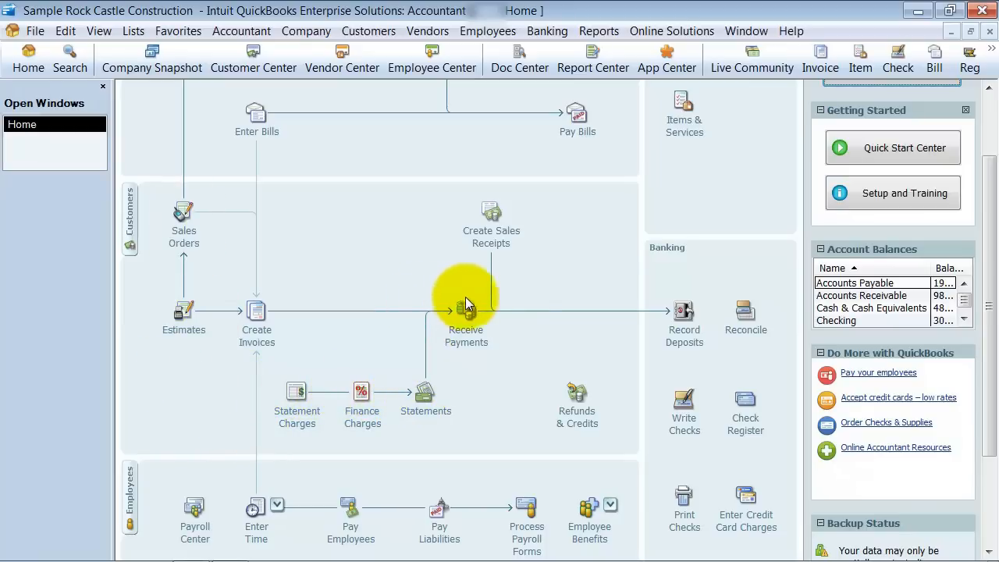
{"action": "mouse_move", "coordinate": [323, 390]}
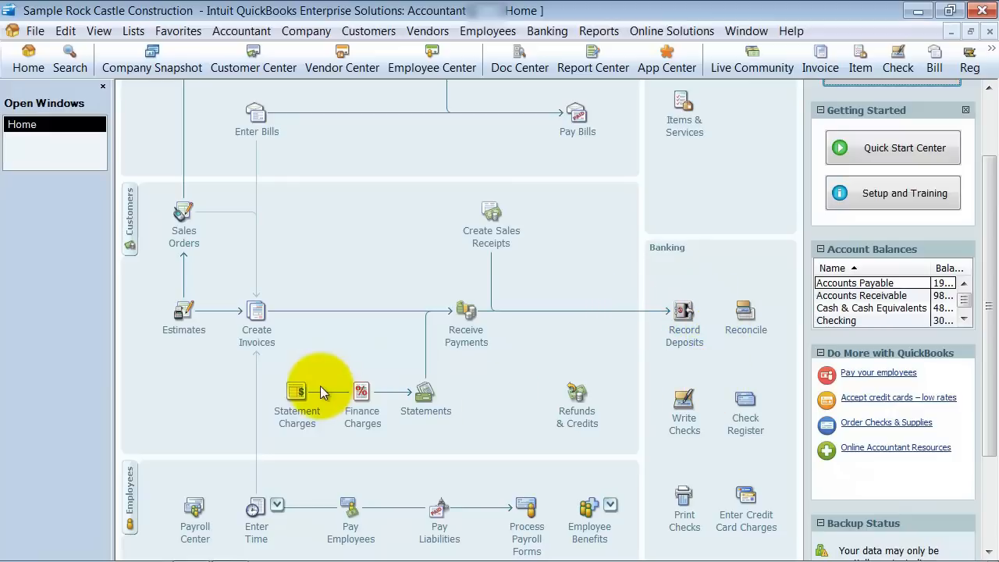
{"action": "scroll", "scroll_direction": "down", "scroll_amount": 3}
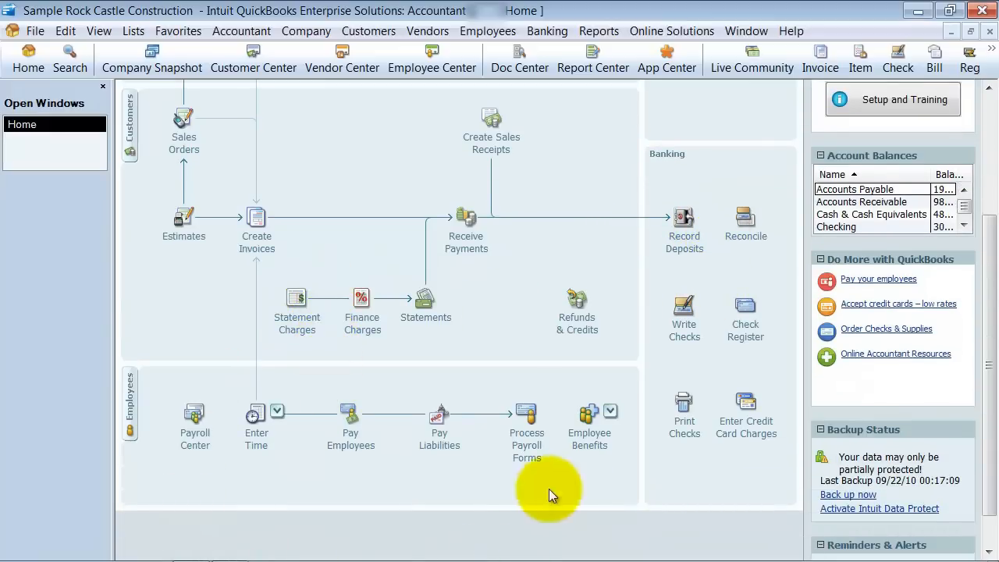
{"action": "mouse_move", "coordinate": [718, 204]}
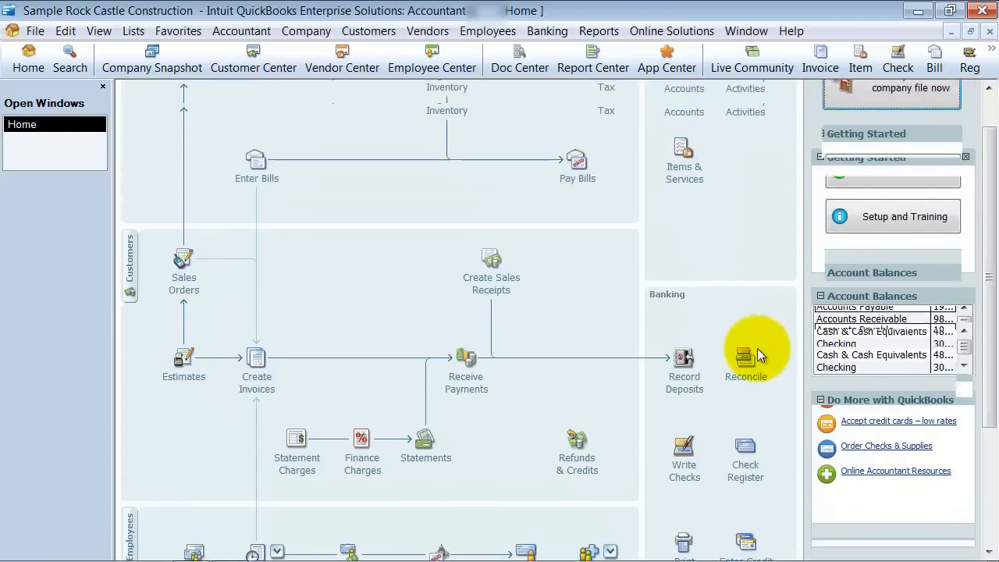
{"action": "scroll", "scroll_direction": "up", "scroll_amount": 3}
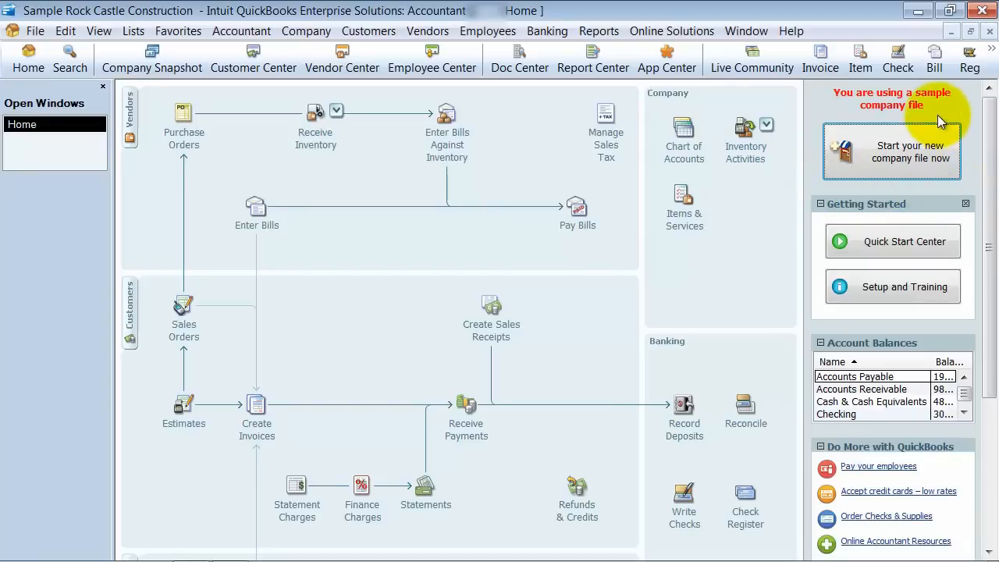
{"action": "mouse_move", "coordinate": [949, 153]}
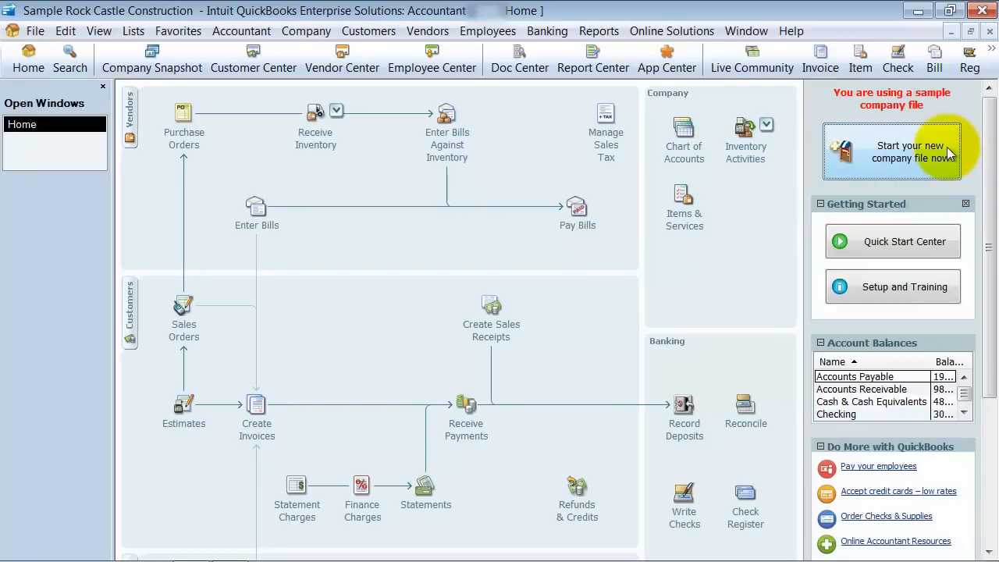
{"action": "mouse_move", "coordinate": [971, 206]}
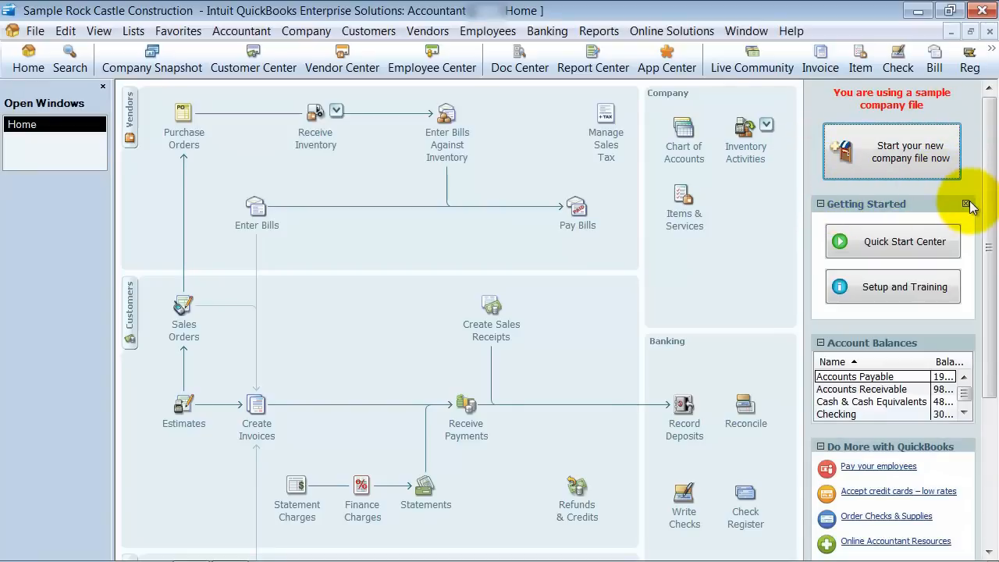
{"action": "mouse_move", "coordinate": [893, 250]}
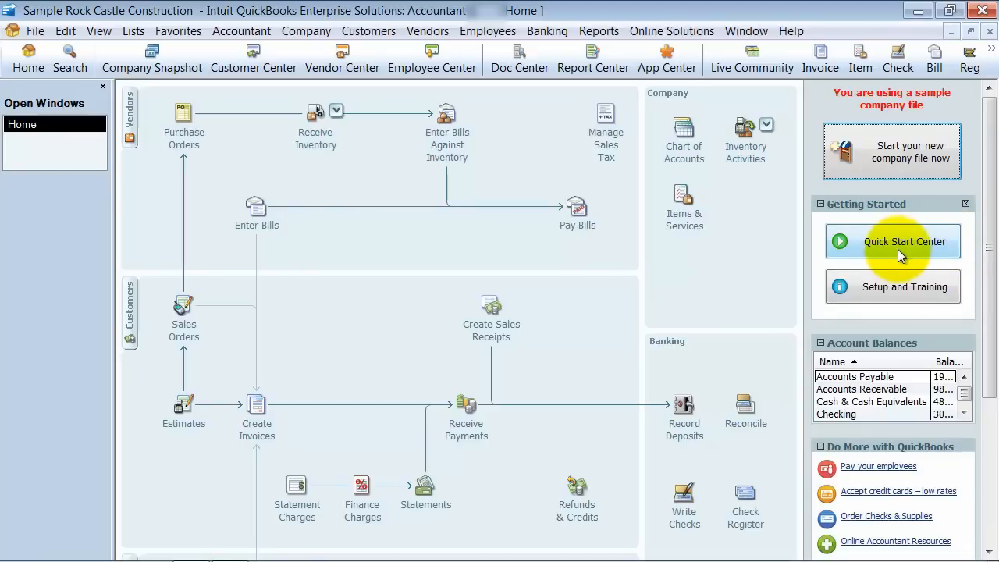
{"action": "mouse_move", "coordinate": [257, 444]}
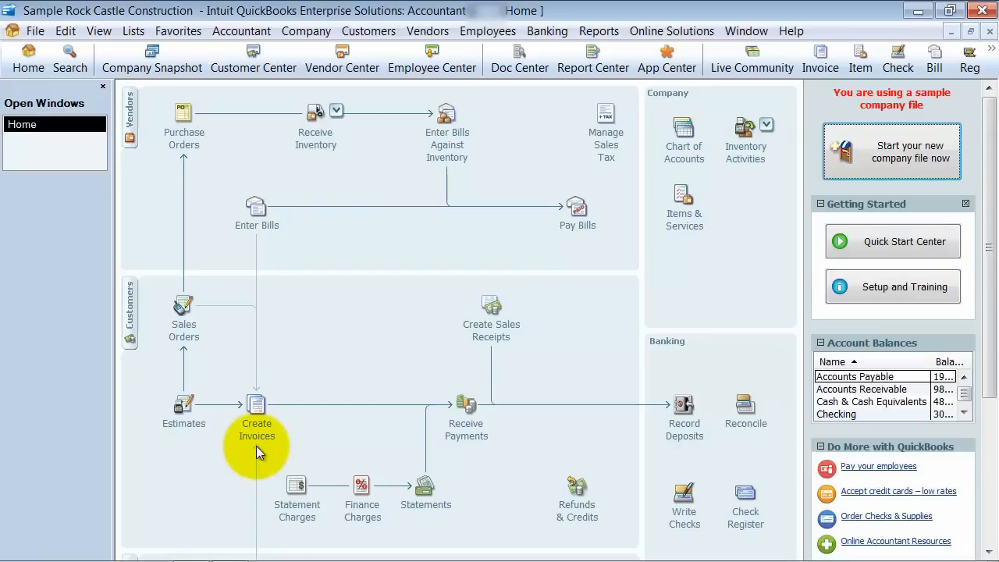
{"action": "mouse_move", "coordinate": [899, 256]}
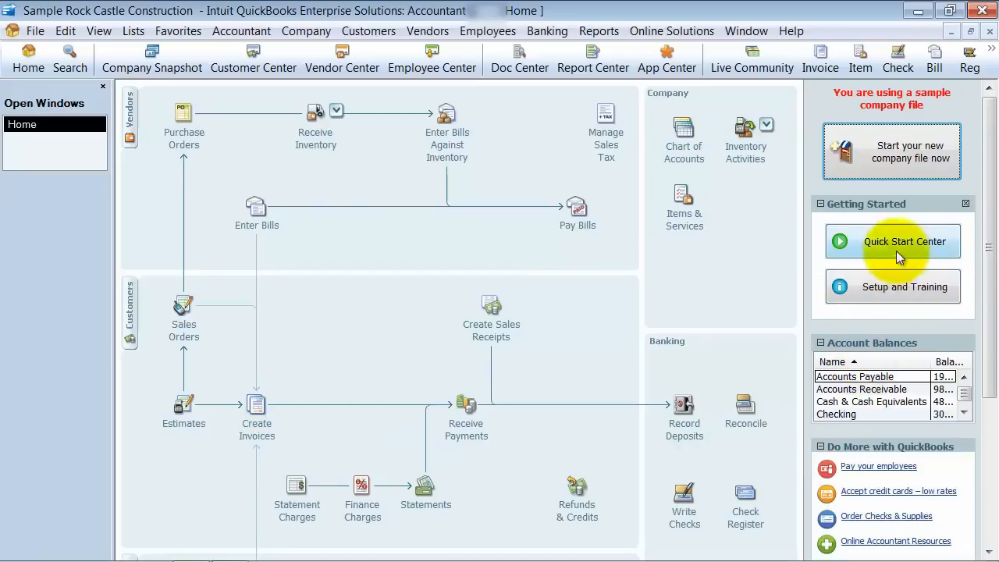
{"action": "mouse_move", "coordinate": [986, 206]}
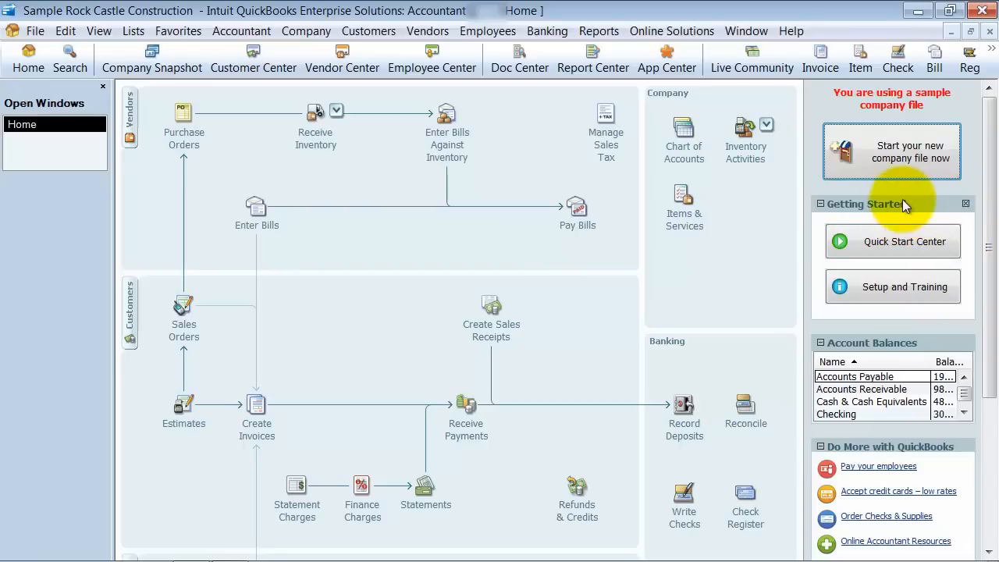
{"action": "mouse_move", "coordinate": [864, 206]}
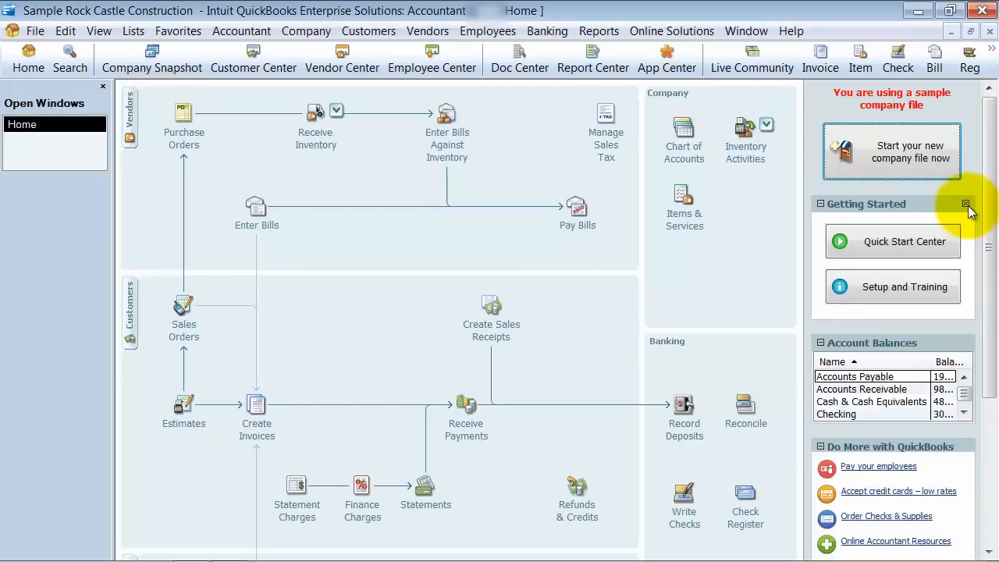
Close the Getting Started panel and confirm Yes, leaving Account Balances at the top.
{"action": "left_click", "coordinate": [965, 203]}
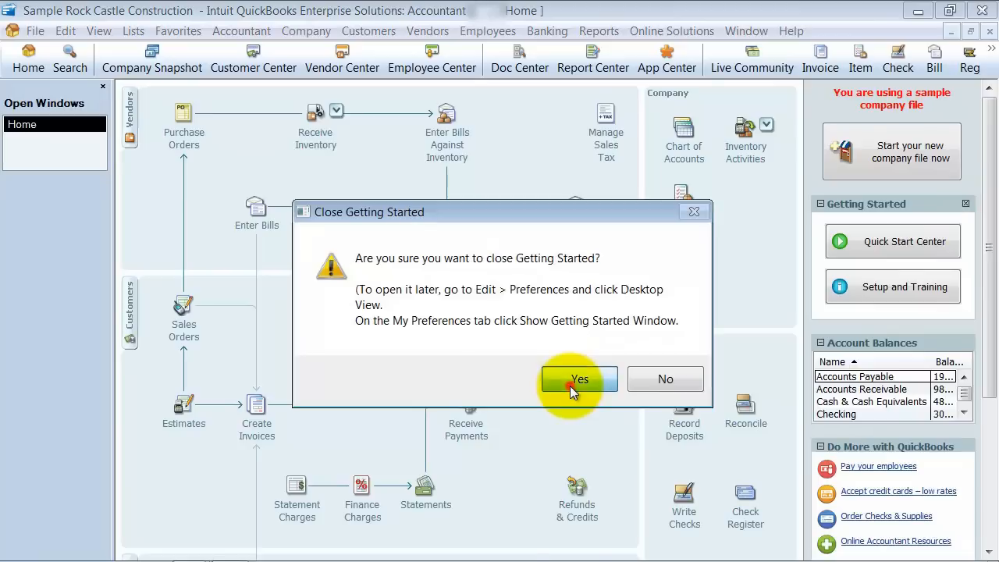
{"action": "left_click", "coordinate": [578, 379]}
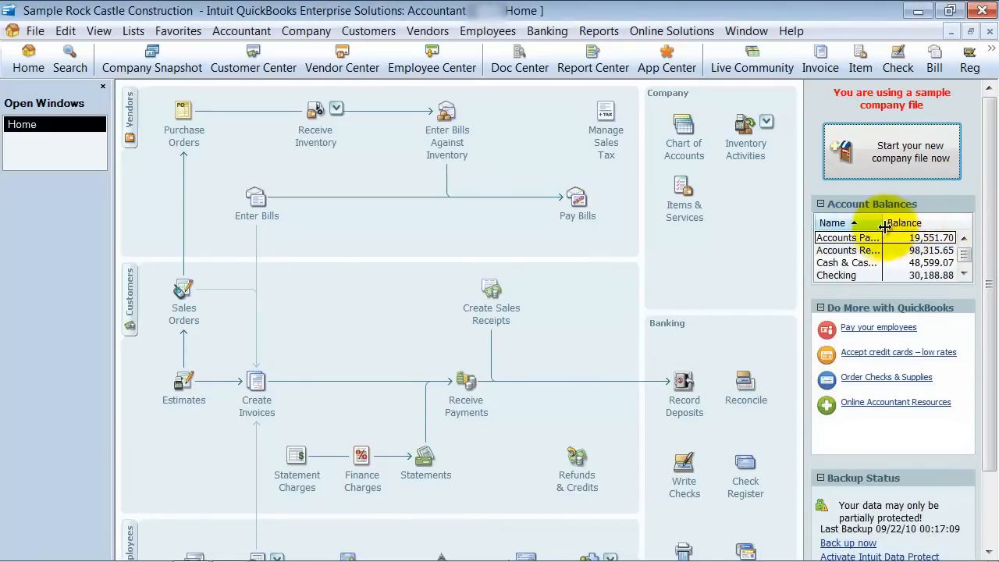
Collapse Account Balances, Do More with QuickBooks, Backup Status and Reminders & Alerts to their titles.
{"action": "left_click", "coordinate": [834, 222]}
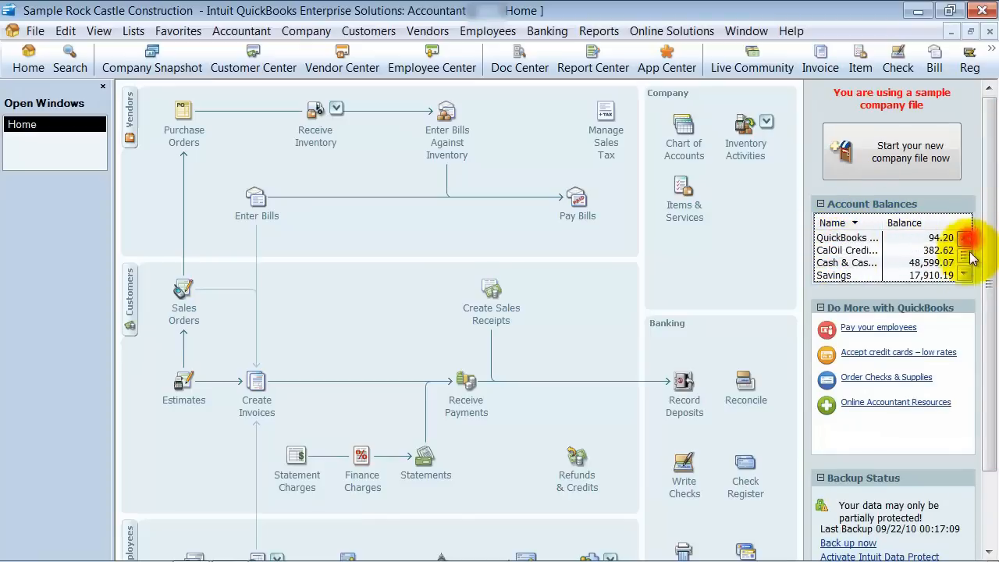
{"action": "left_click", "coordinate": [930, 222]}
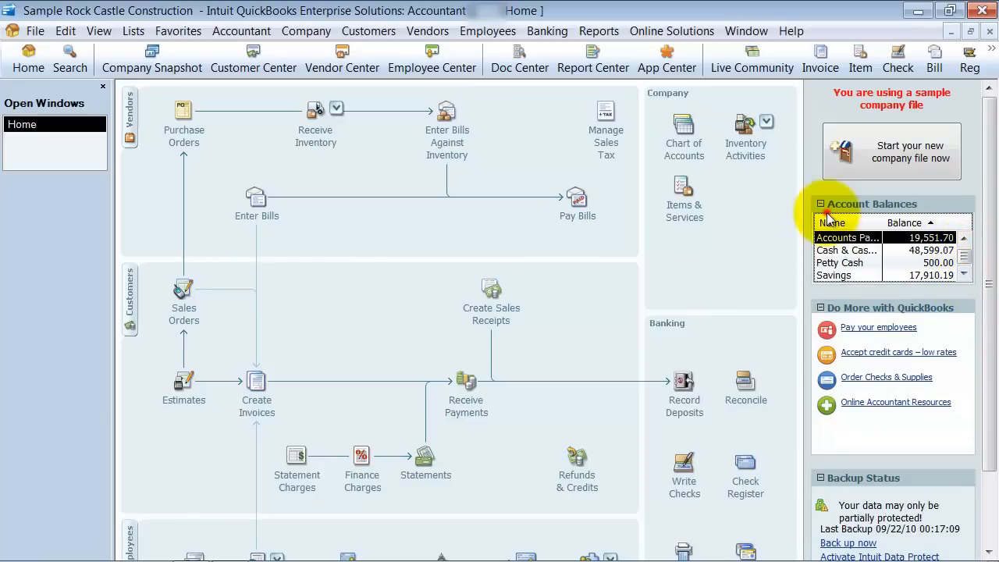
{"action": "left_click", "coordinate": [821, 203]}
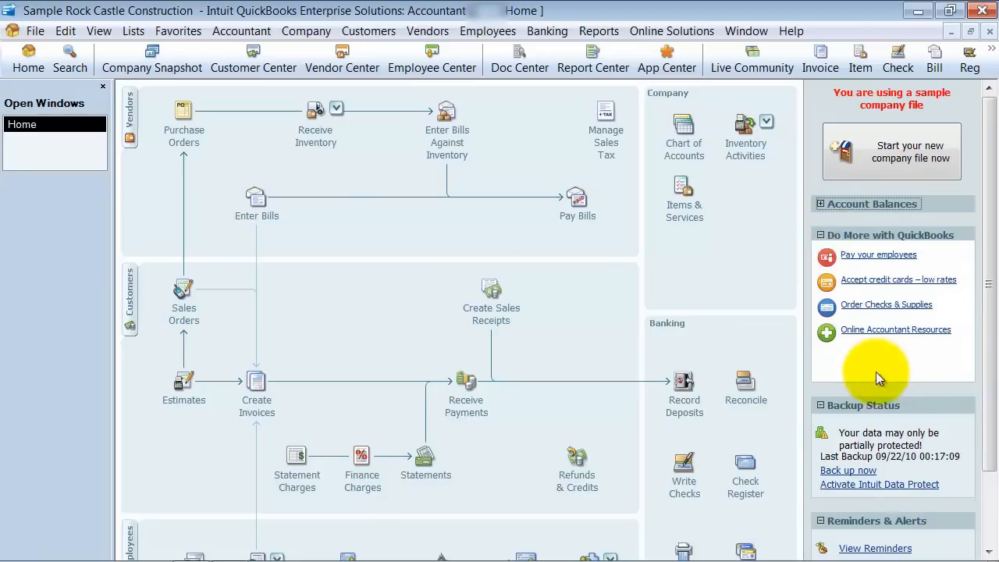
{"action": "left_click", "coordinate": [821, 234]}
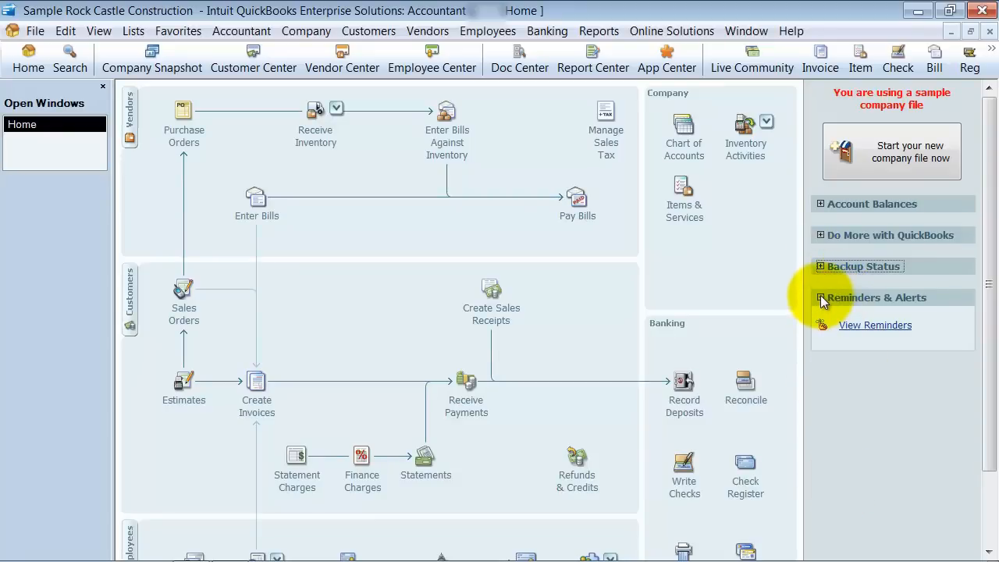
{"action": "left_click", "coordinate": [821, 297]}
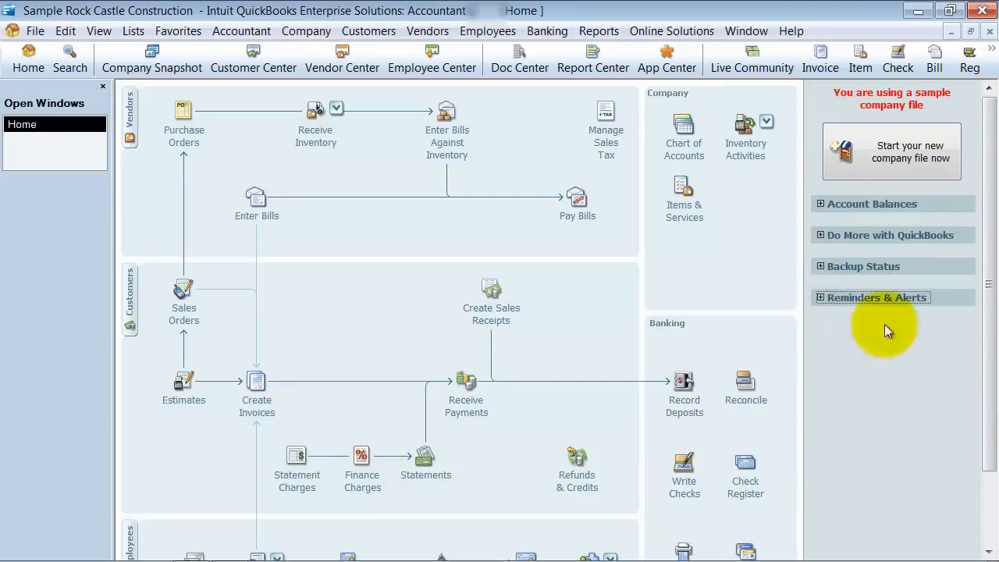
{"action": "mouse_move", "coordinate": [764, 117]}
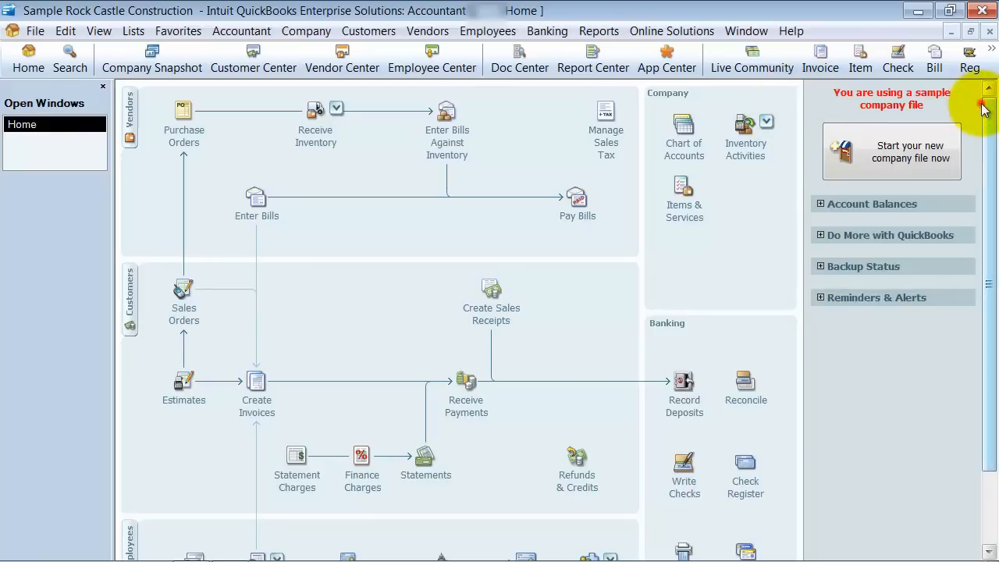
{"action": "mouse_move", "coordinate": [678, 434]}
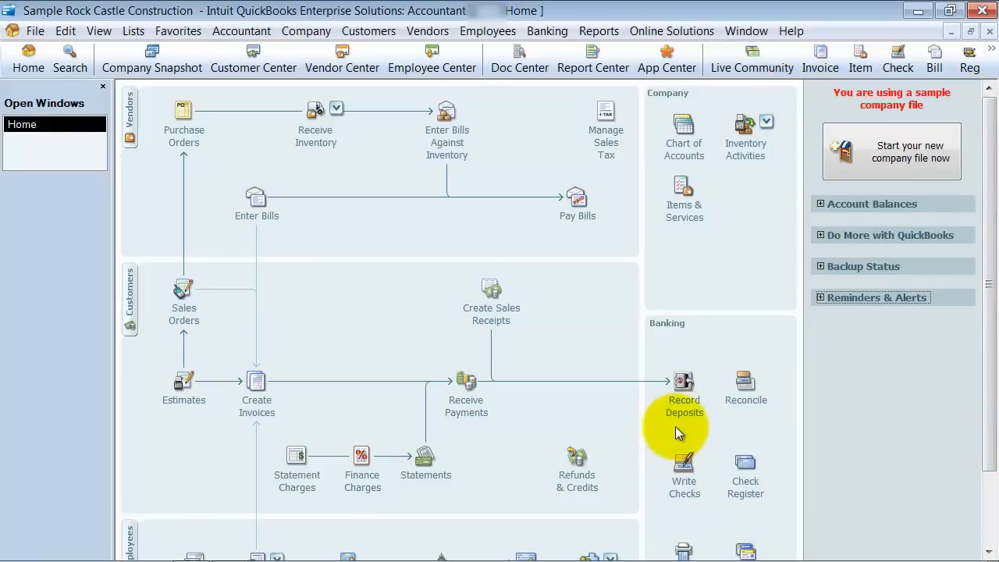
{"action": "mouse_move", "coordinate": [117, 165]}
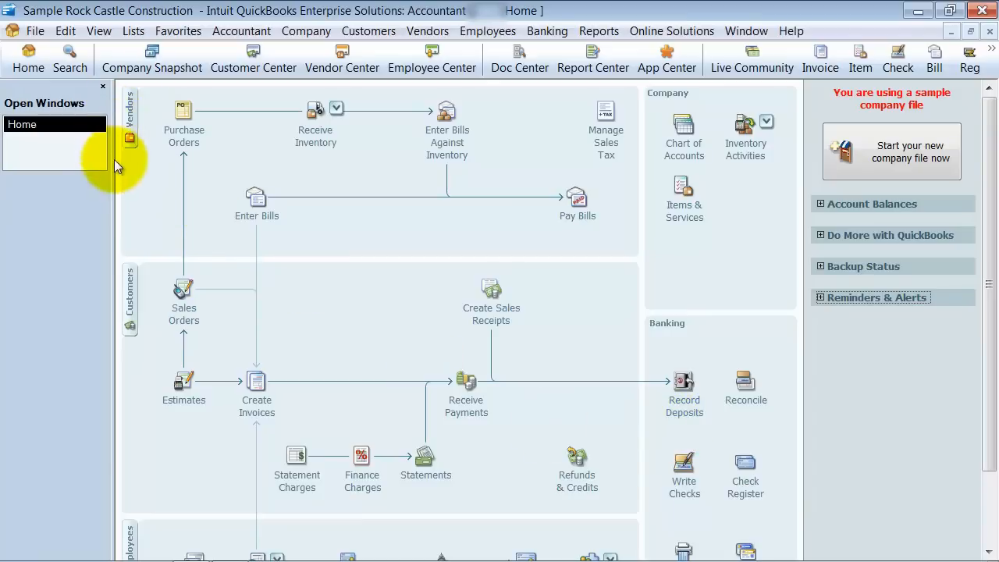
{"action": "mouse_move", "coordinate": [178, 546]}
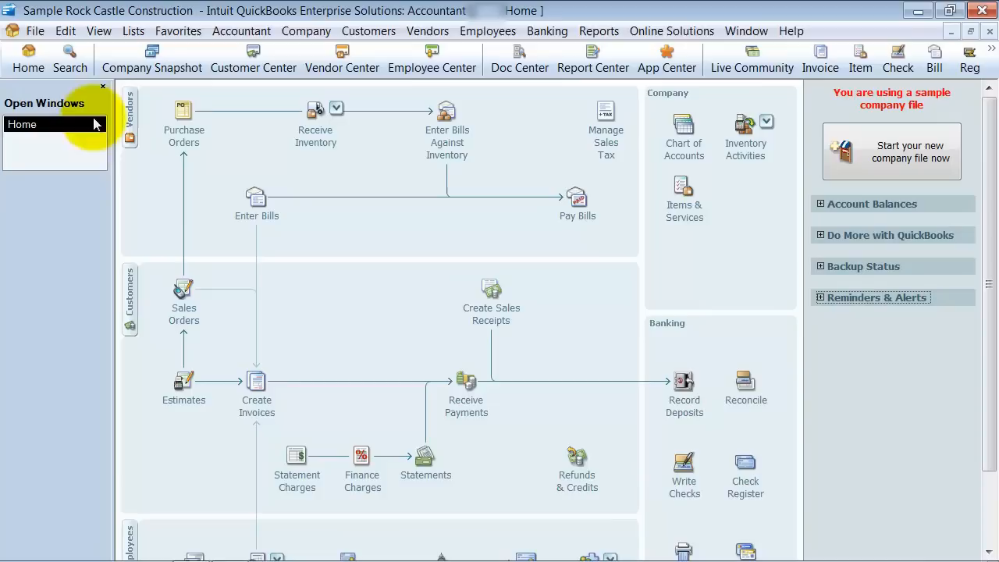
Switch among Create Purchase Orders, Enter Bills and Home in Open Windows, ending on Home.
{"action": "left_click", "coordinate": [184, 113]}
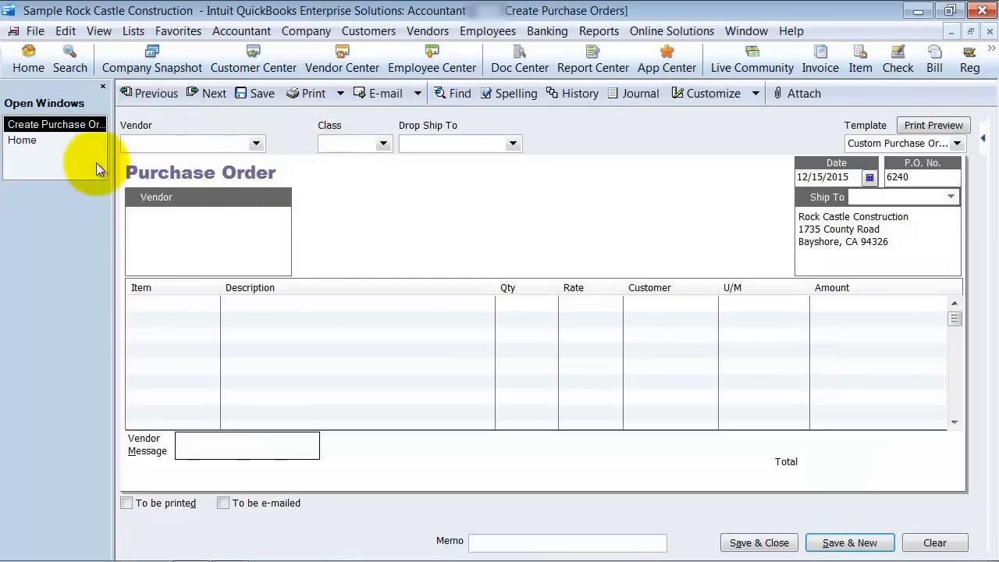
{"action": "left_click", "coordinate": [22, 140]}
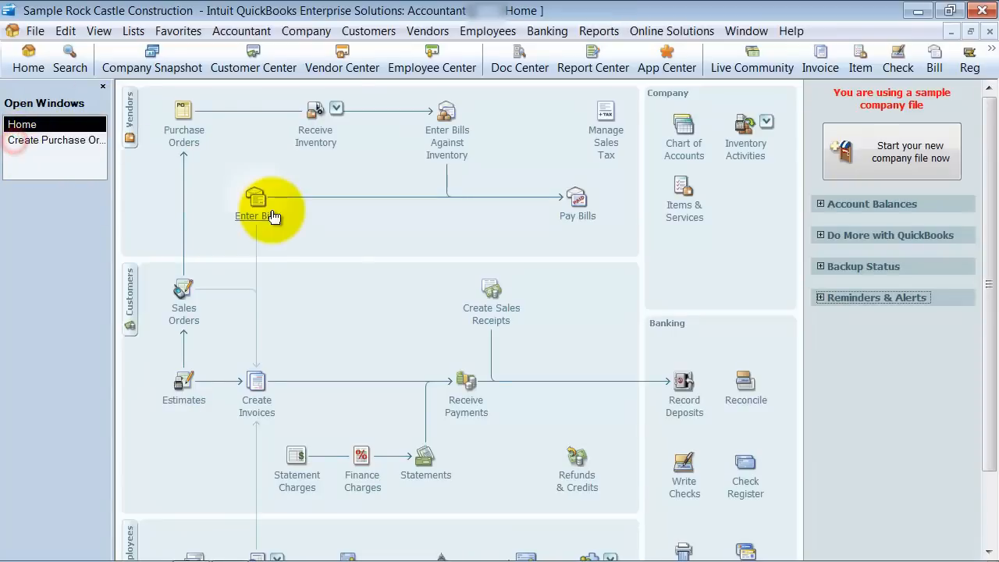
{"action": "left_click", "coordinate": [184, 117]}
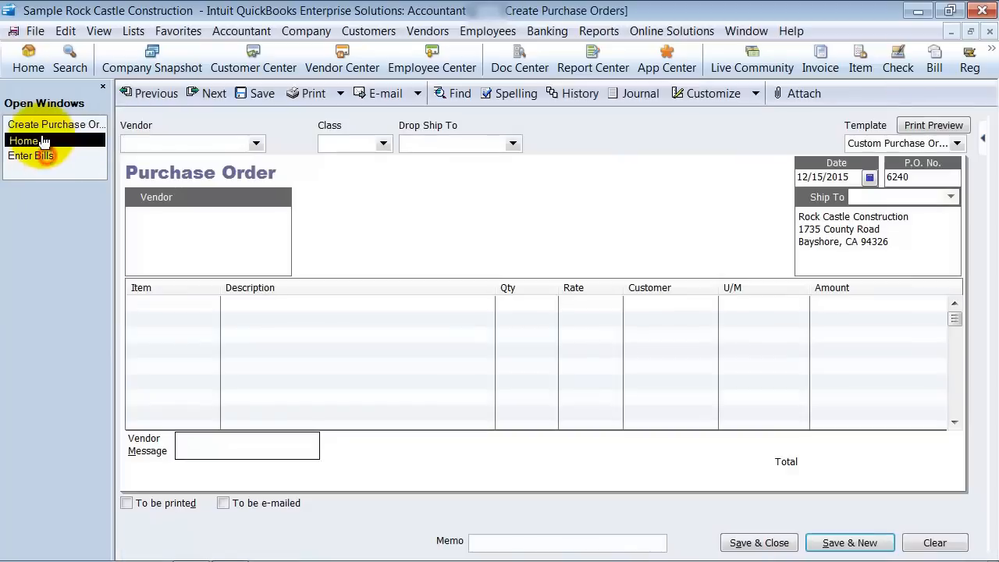
{"action": "left_click", "coordinate": [31, 156]}
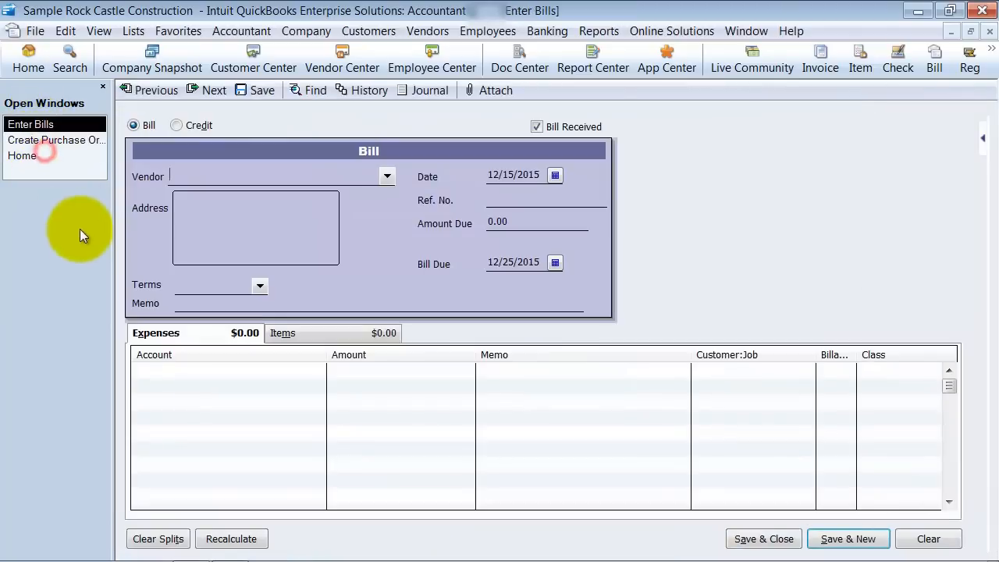
{"action": "left_click", "coordinate": [22, 156]}
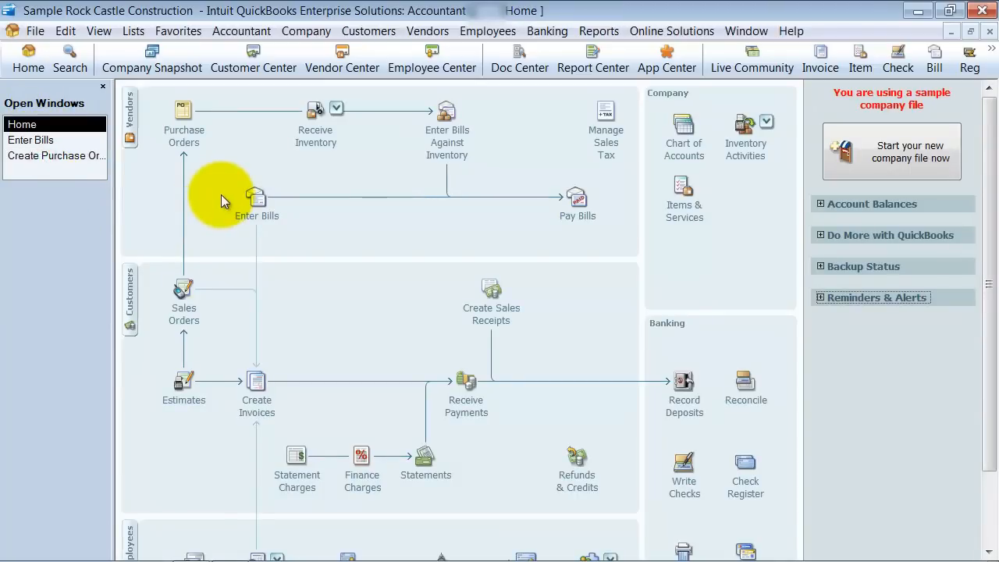
{"action": "mouse_move", "coordinate": [69, 59]}
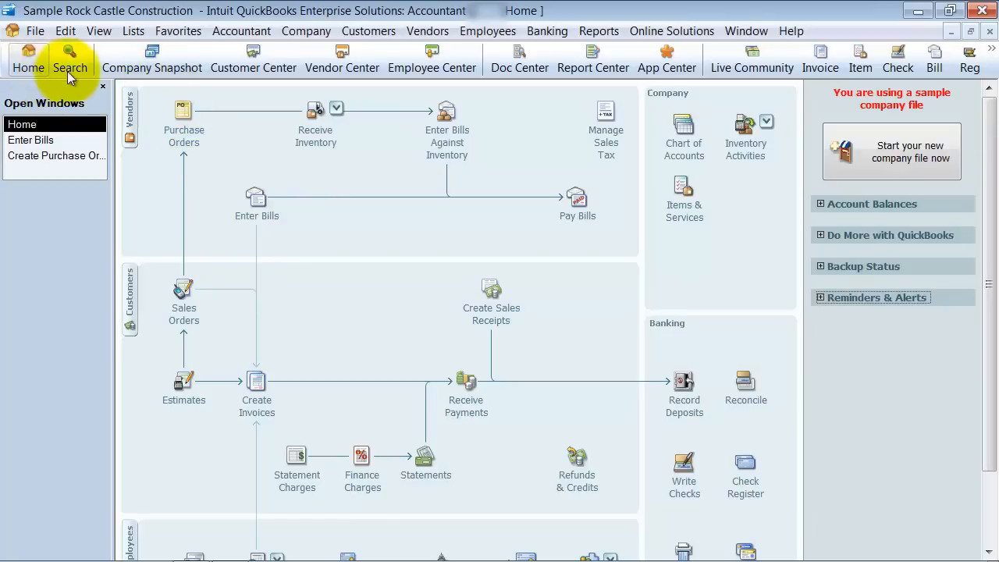
{"action": "left_click", "coordinate": [98, 31]}
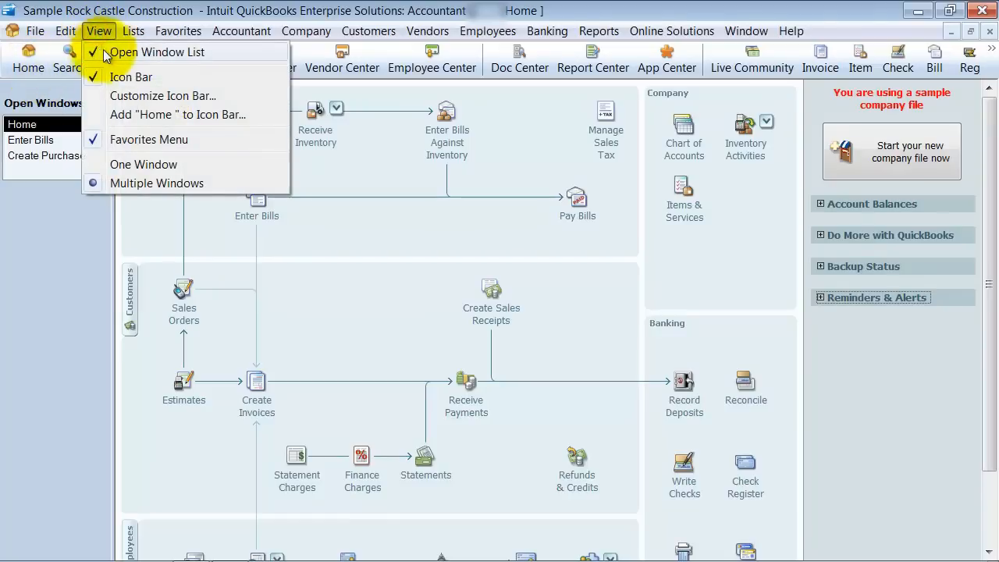
{"action": "mouse_move", "coordinate": [133, 116]}
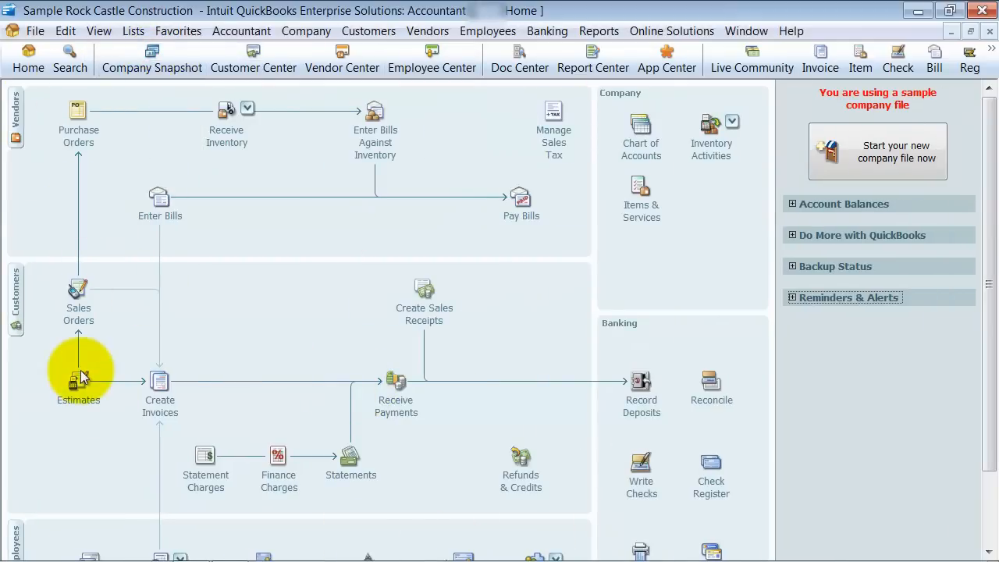
{"action": "mouse_move", "coordinate": [817, 527]}
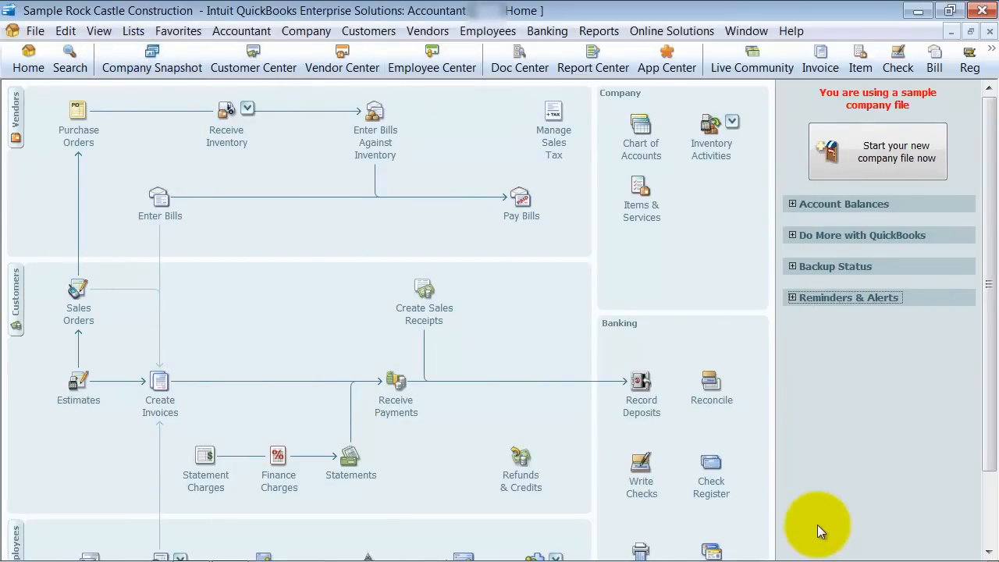
{"action": "mouse_move", "coordinate": [404, 14]}
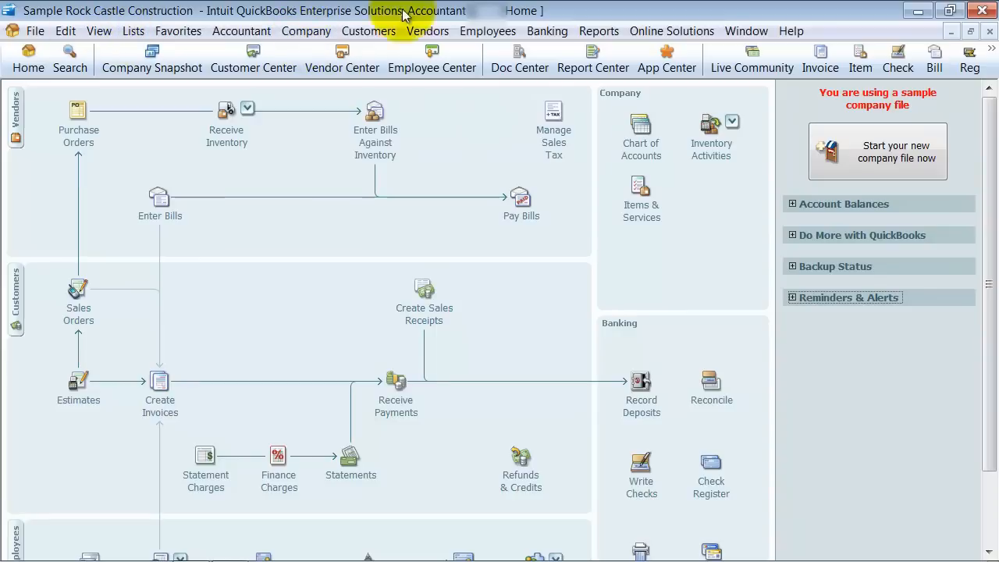
{"action": "left_click", "coordinate": [746, 32]}
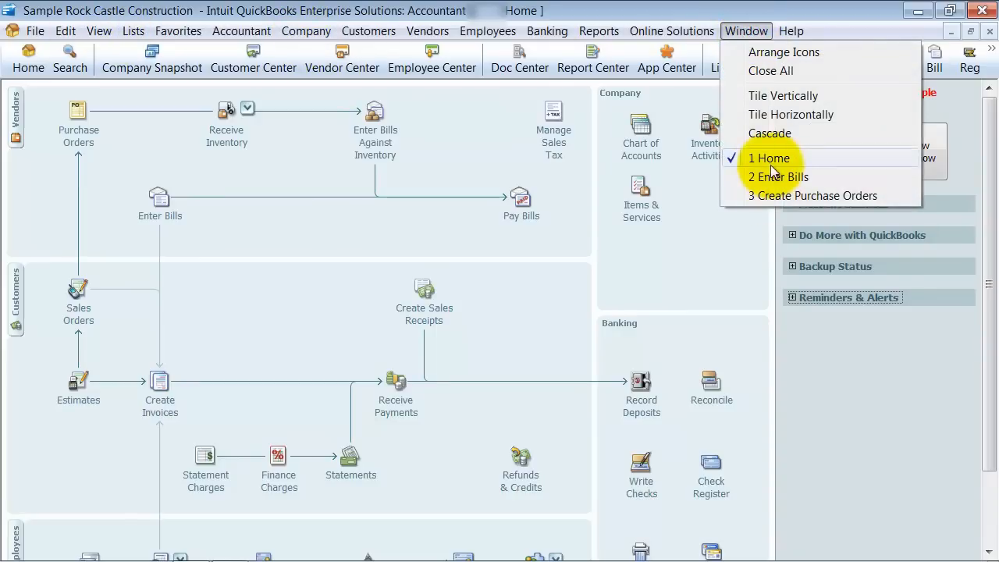
{"action": "mouse_move", "coordinate": [773, 195]}
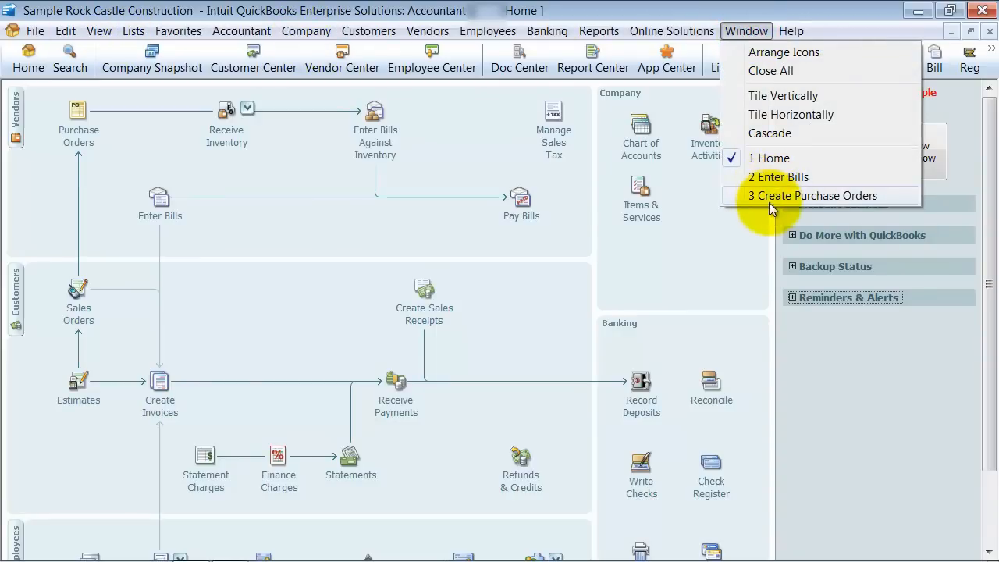
{"action": "left_click", "coordinate": [99, 31]}
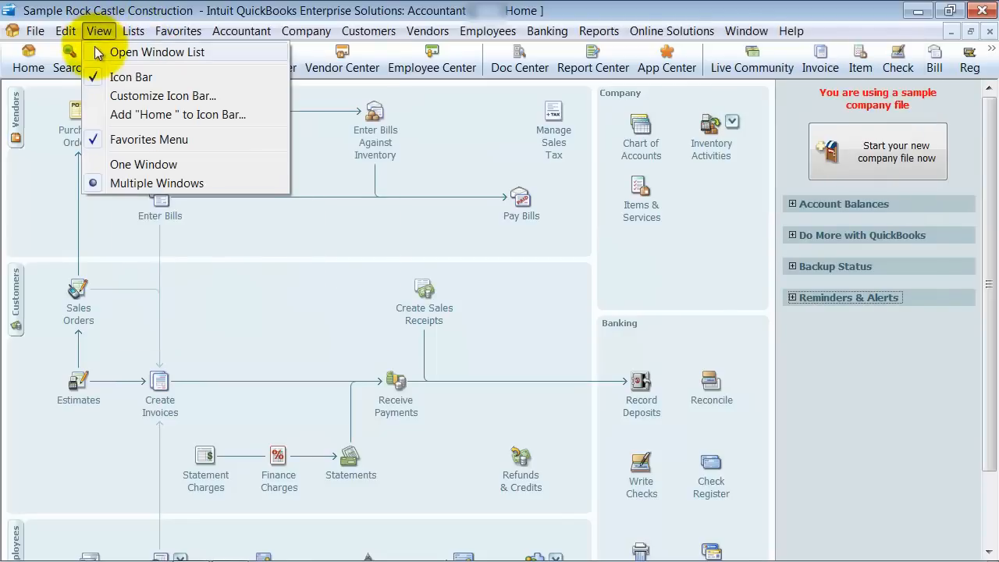
{"action": "left_click", "coordinate": [156, 52]}
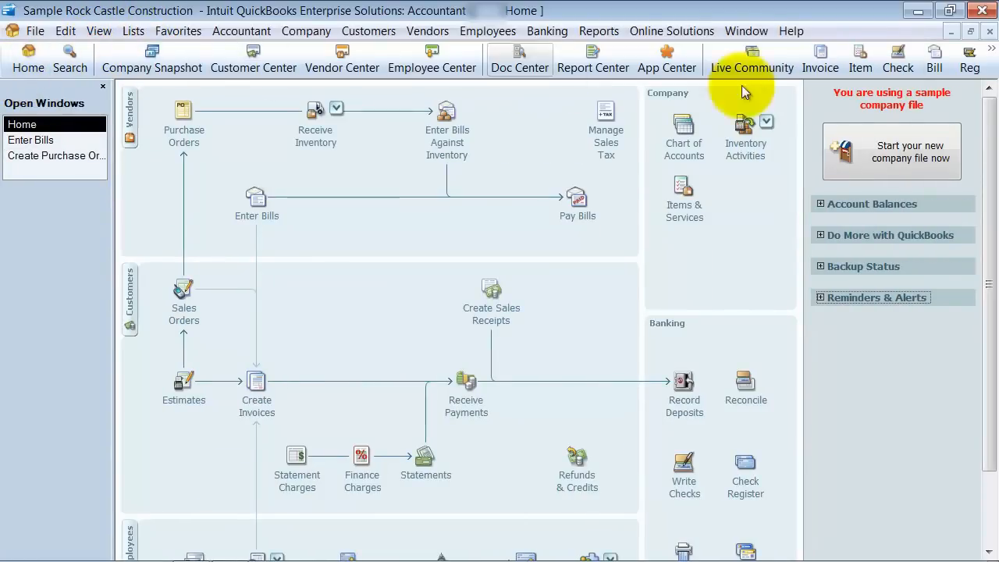
{"action": "mouse_move", "coordinate": [253, 59]}
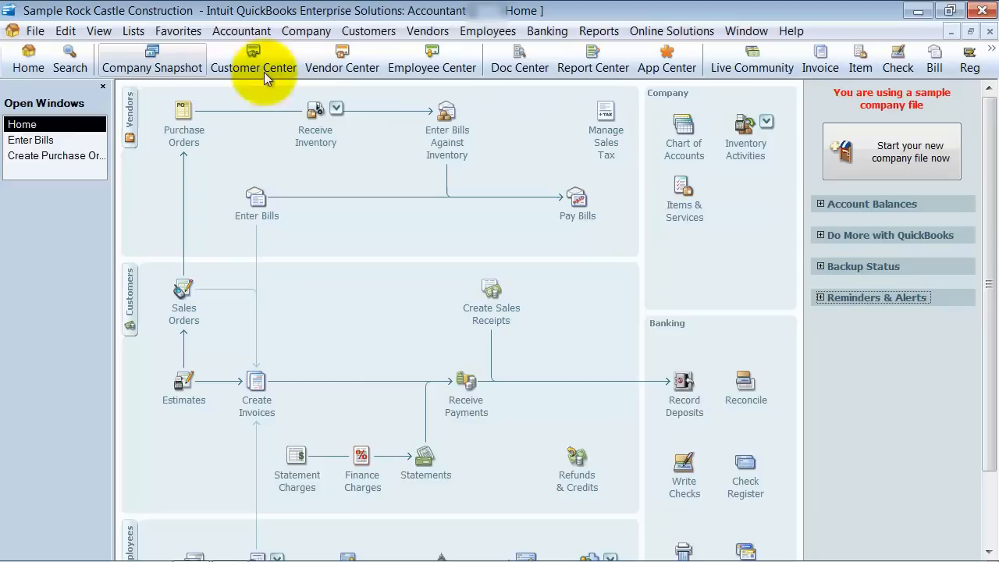
{"action": "mouse_move", "coordinate": [967, 59]}
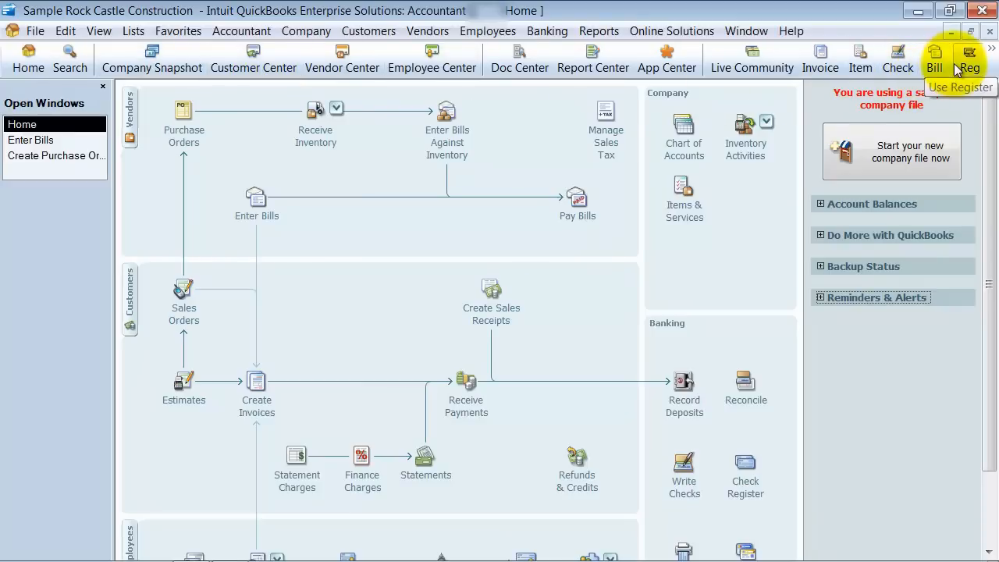
{"action": "mouse_move", "coordinate": [66, 31]}
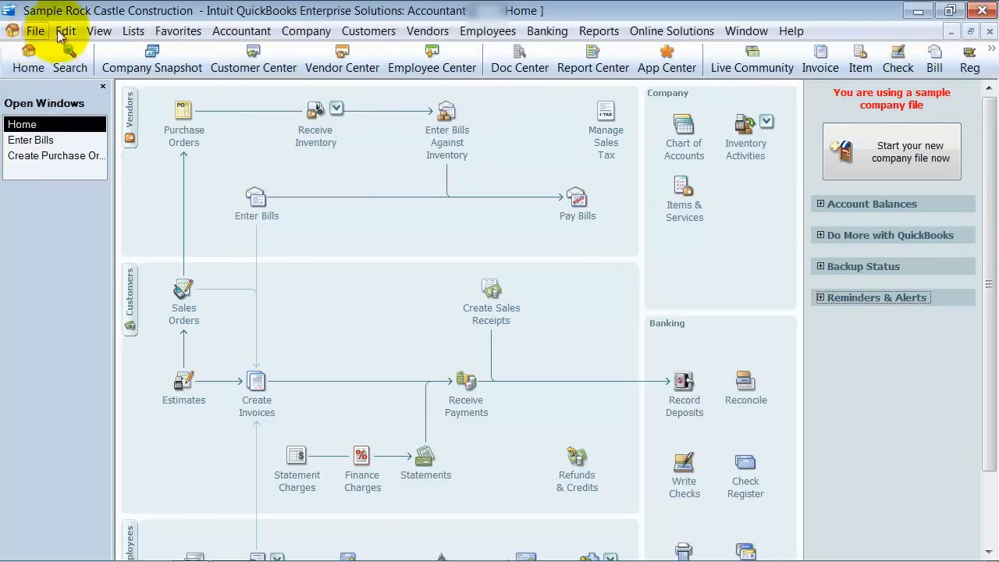
{"action": "mouse_move", "coordinate": [133, 31]}
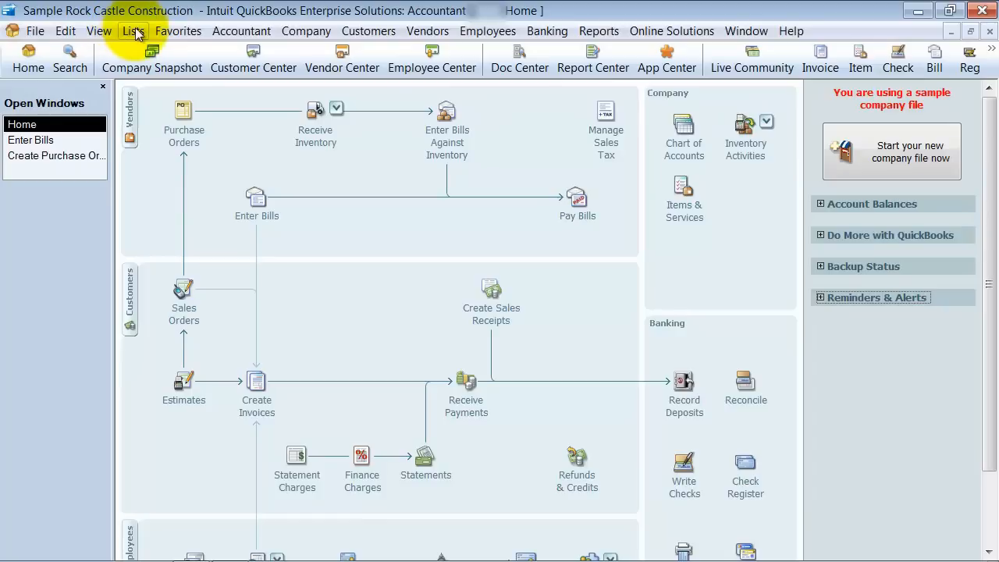
{"action": "mouse_move", "coordinate": [295, 361]}
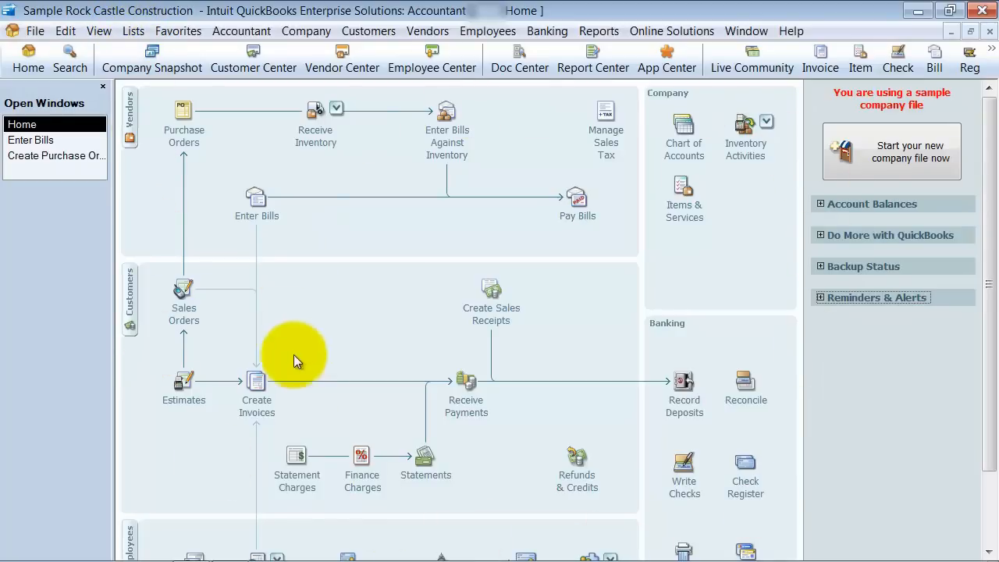
{"action": "mouse_move", "coordinate": [820, 59]}
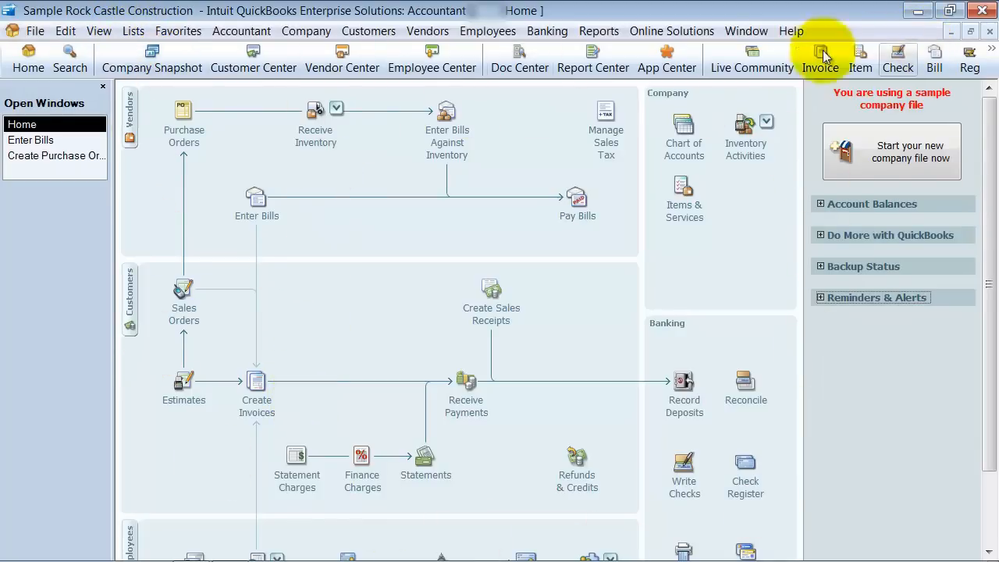
{"action": "left_click", "coordinate": [240, 31]}
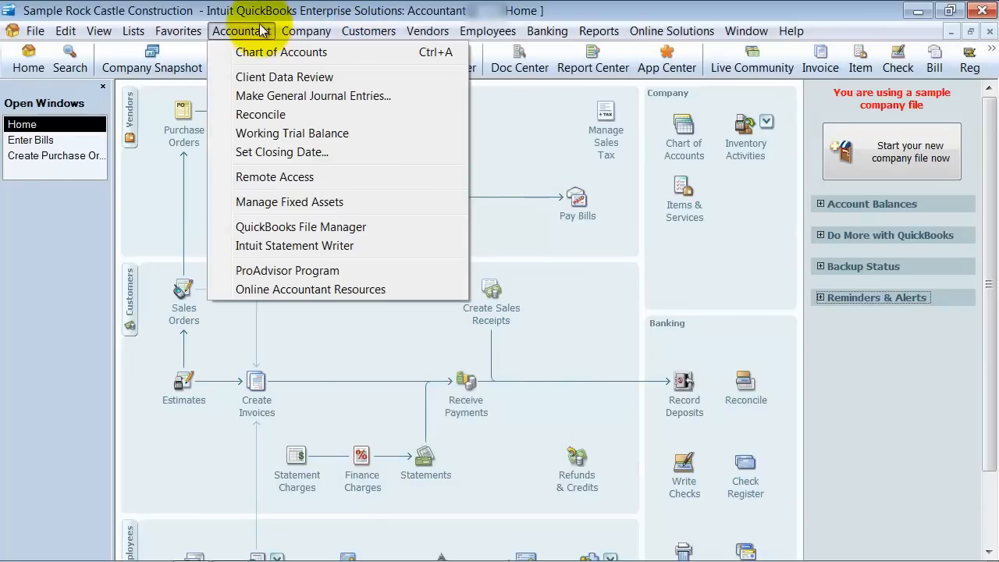
{"action": "mouse_move", "coordinate": [334, 445]}
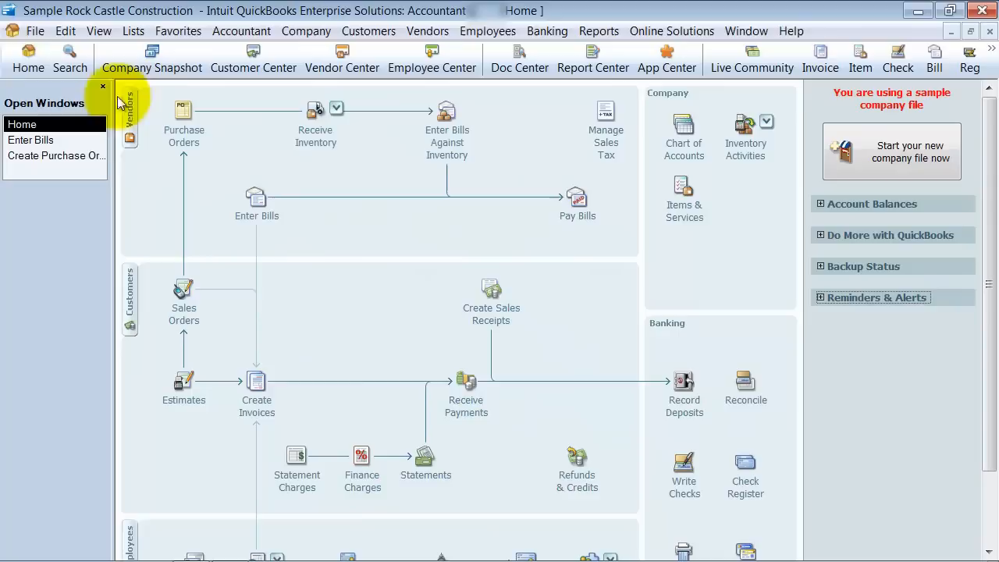
{"action": "left_click", "coordinate": [546, 31]}
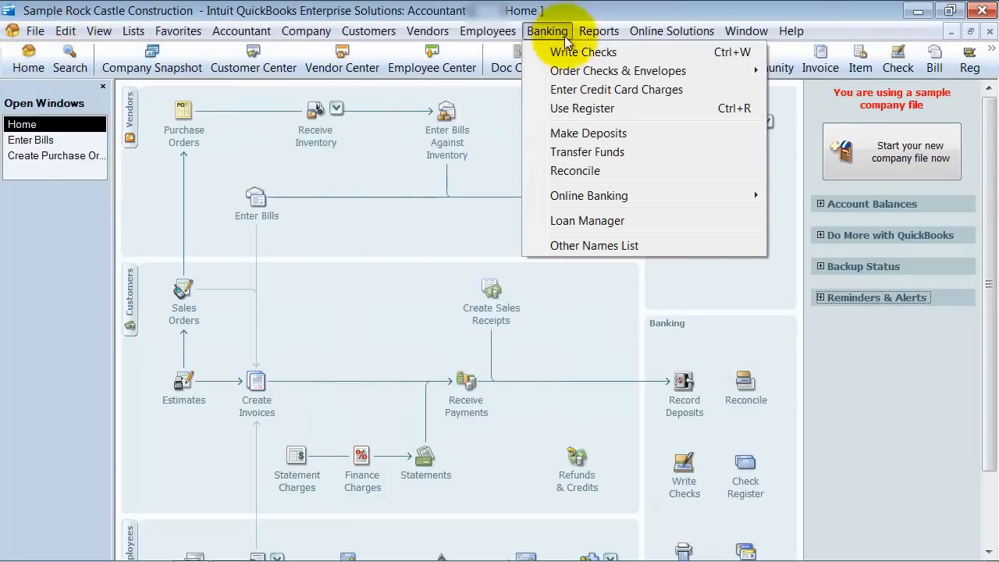
{"action": "left_click", "coordinate": [672, 445]}
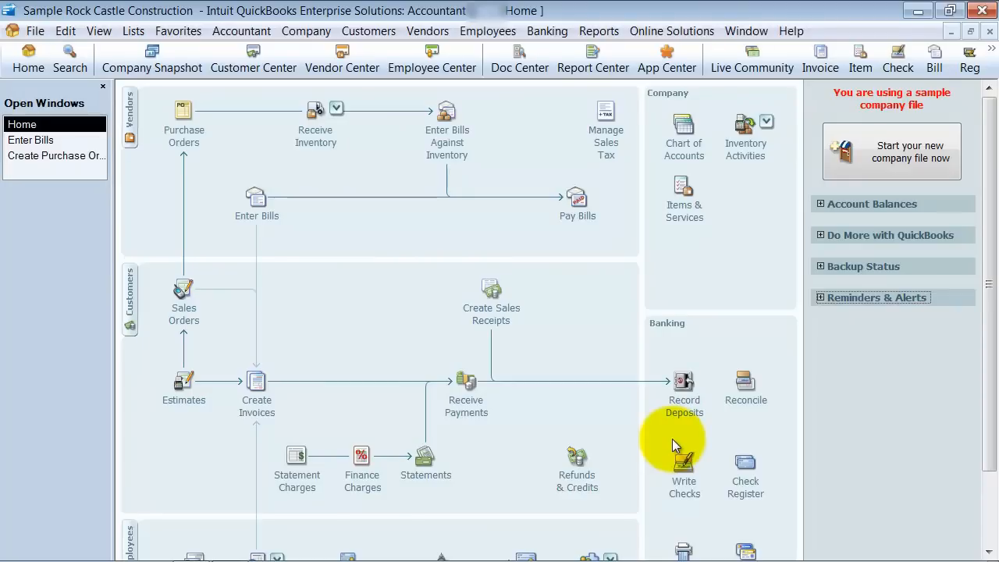
{"action": "mouse_move", "coordinate": [178, 31]}
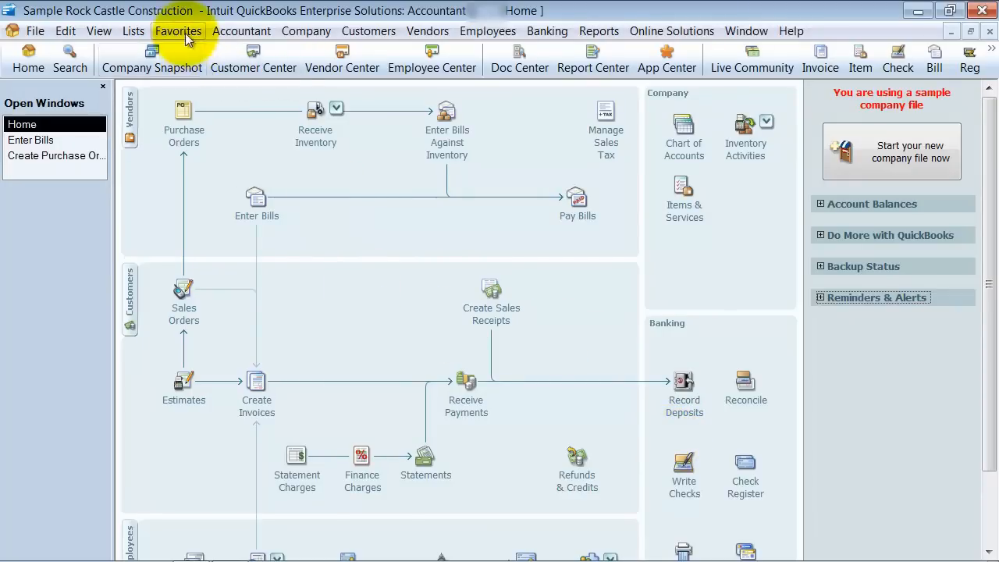
{"action": "left_click", "coordinate": [368, 31]}
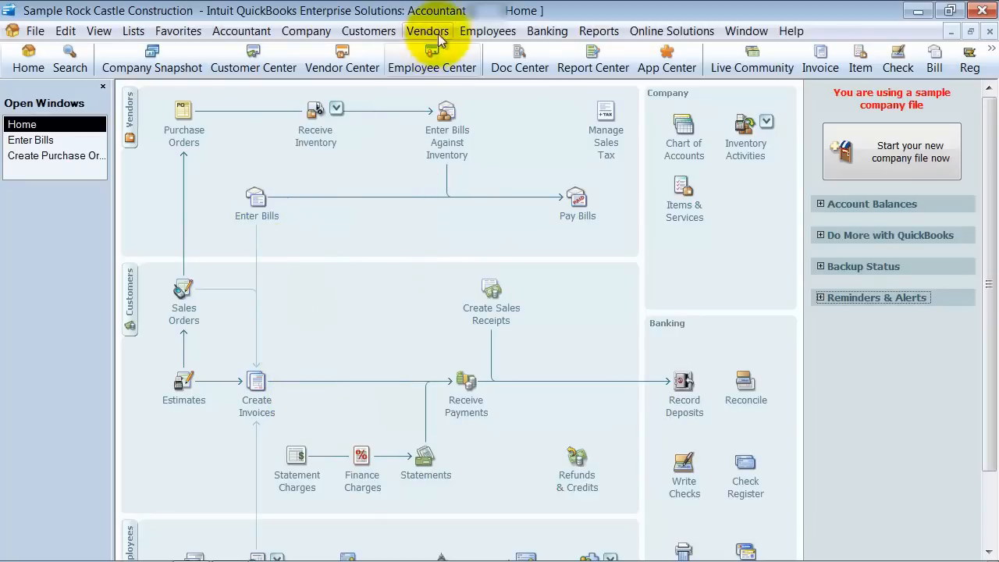
{"action": "left_click", "coordinate": [427, 32]}
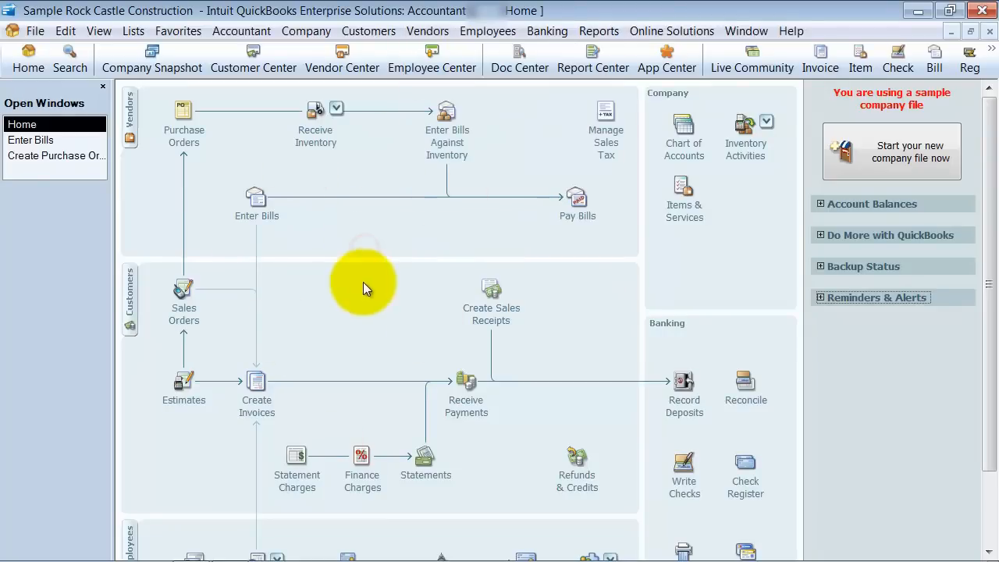
{"action": "mouse_move", "coordinate": [431, 197]}
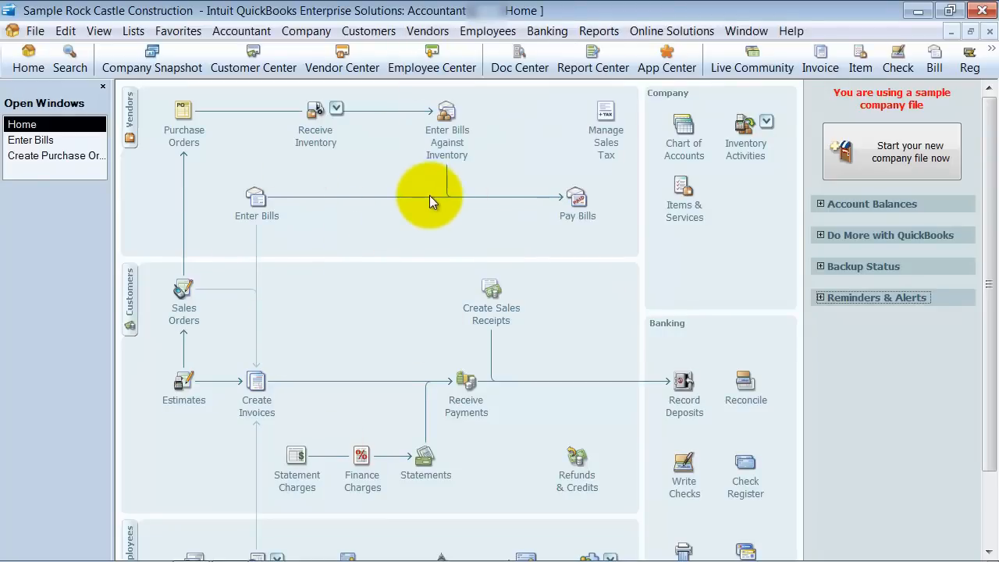
{"action": "mouse_move", "coordinate": [625, 272]}
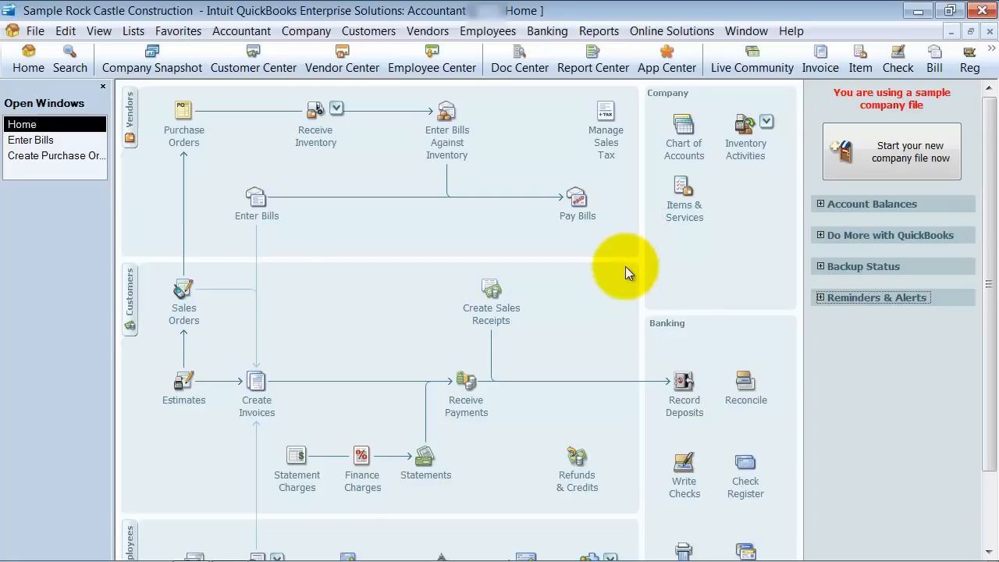